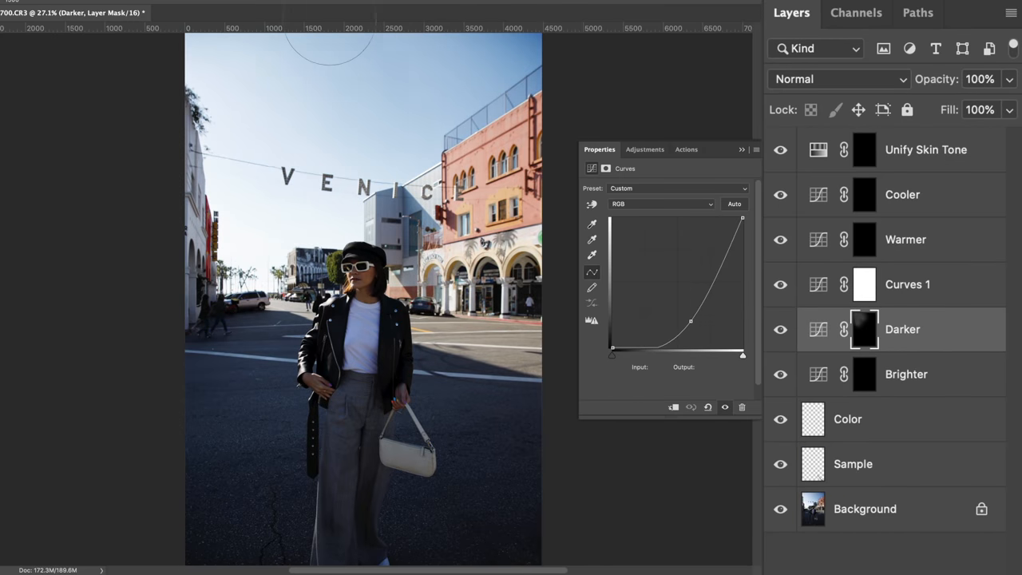
- Select the Darker, Warmer and Brighter layer masks to review their Curves settings
click(906, 373)
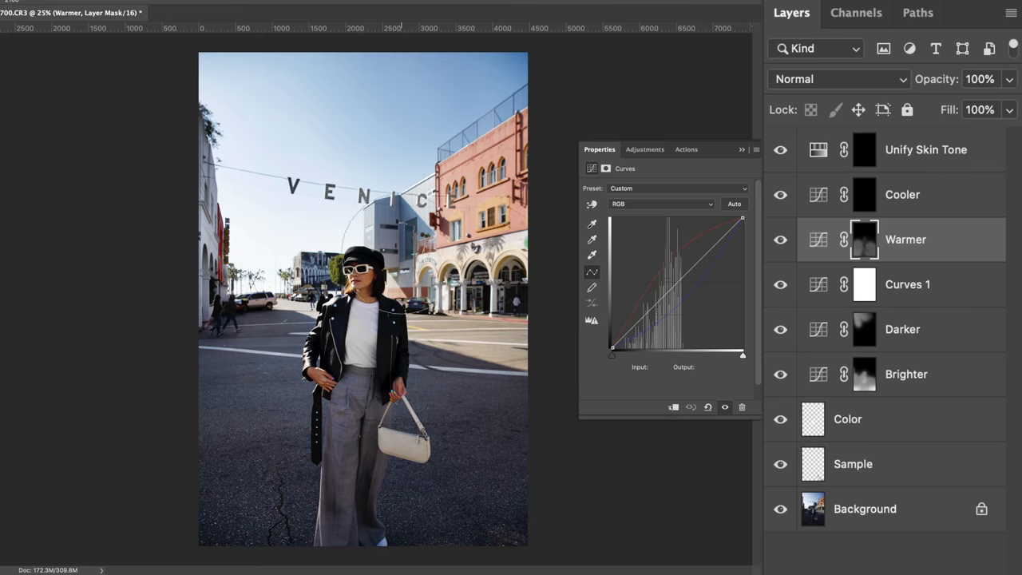
click(906, 374)
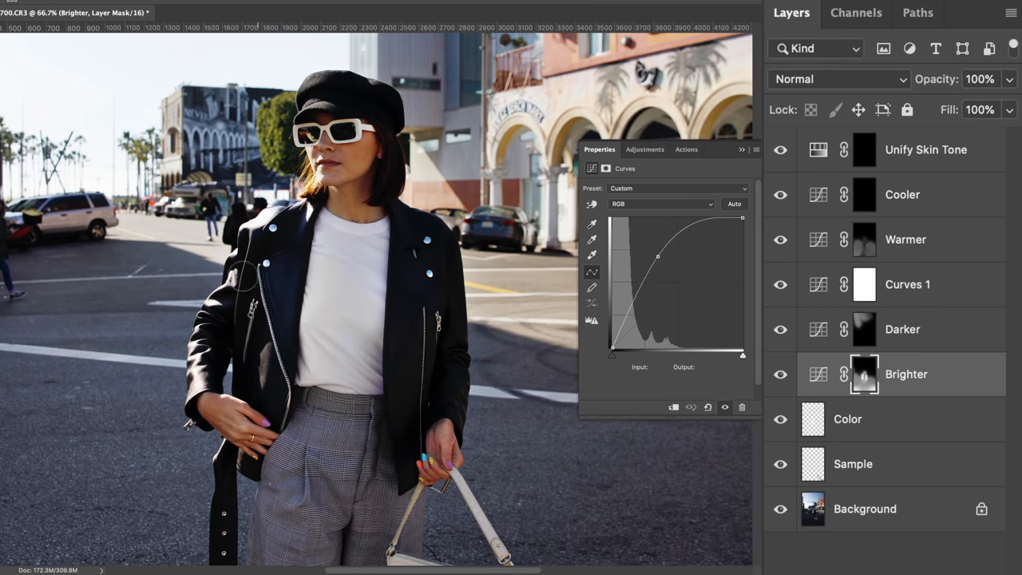
click(852, 464)
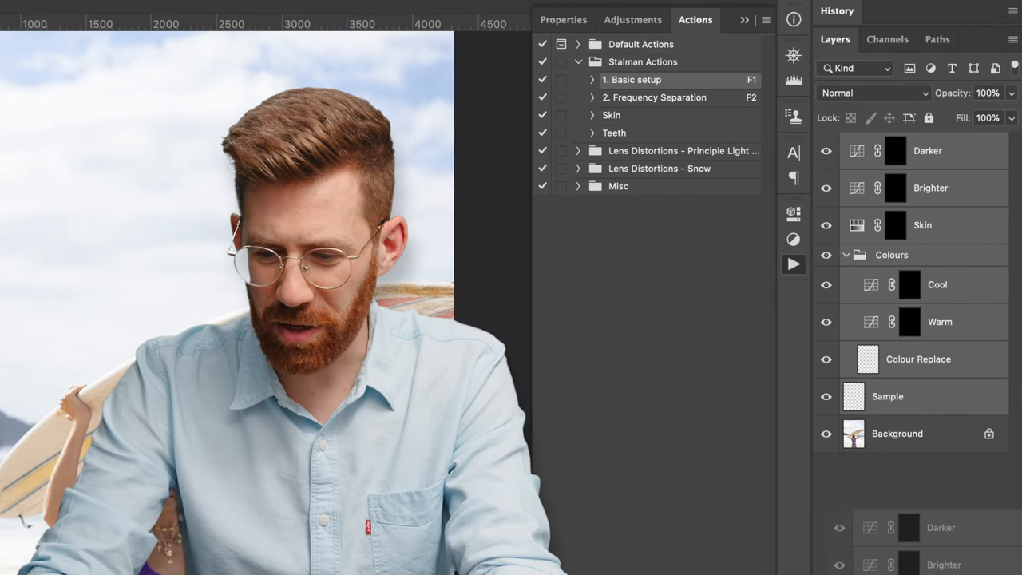
- Create a 'Stalman's Basic' action in the Stalman Actions set and begin recording
click(794, 562)
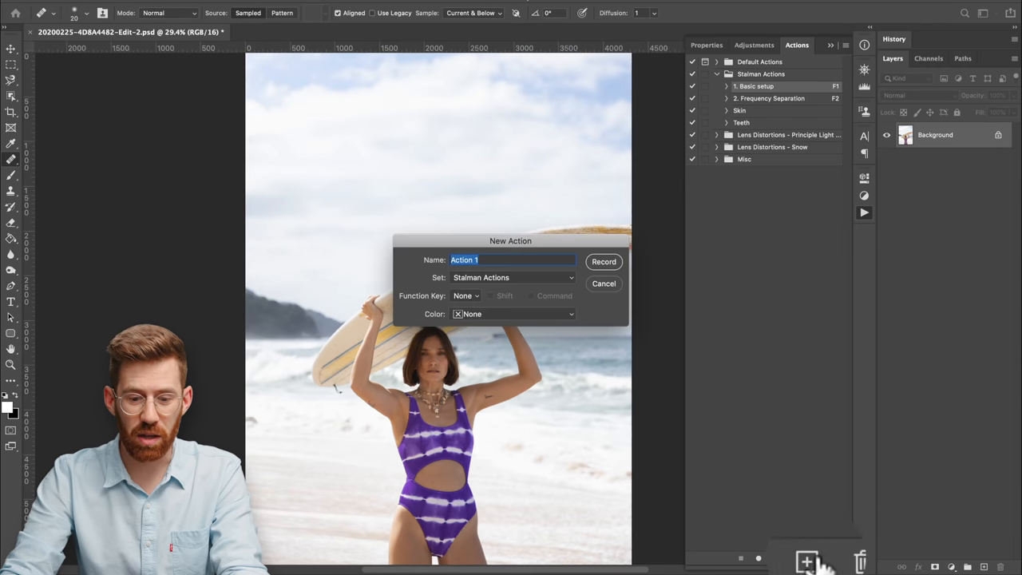
text(Stal)
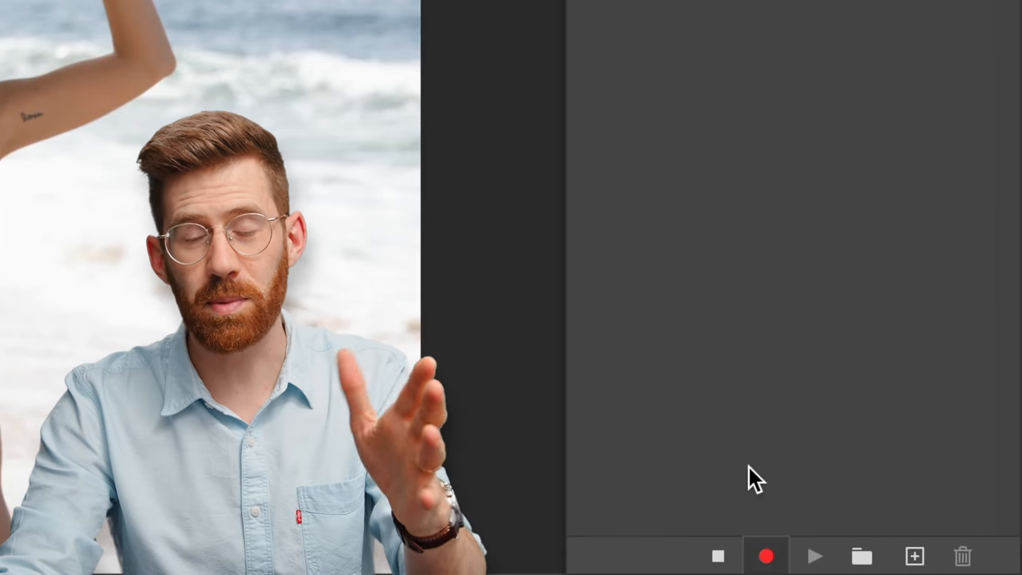
click(767, 555)
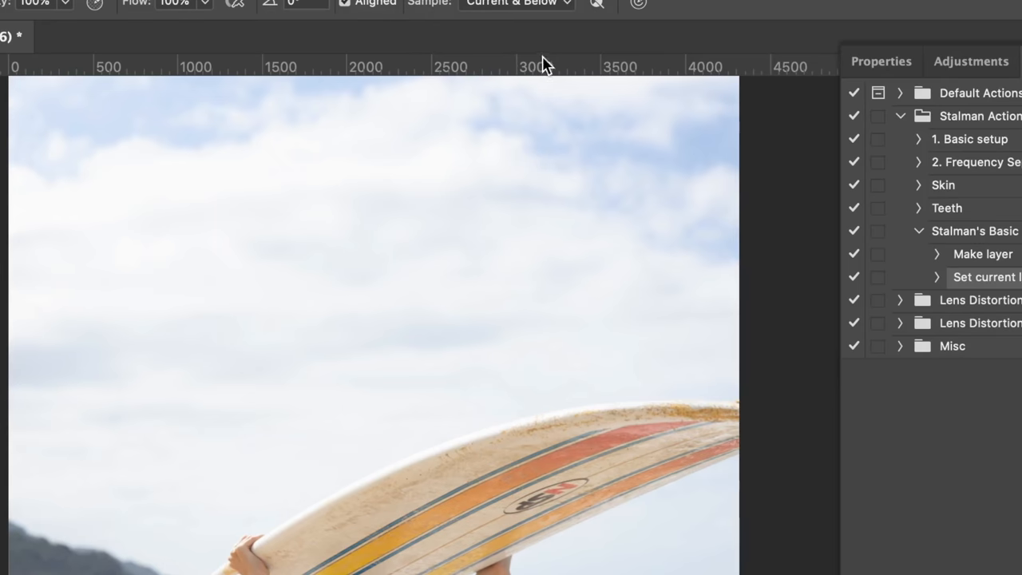
- Confirm healing samples Current & Below, then add empty Layer 1 with Shift+Cmd+N
click(515, 4)
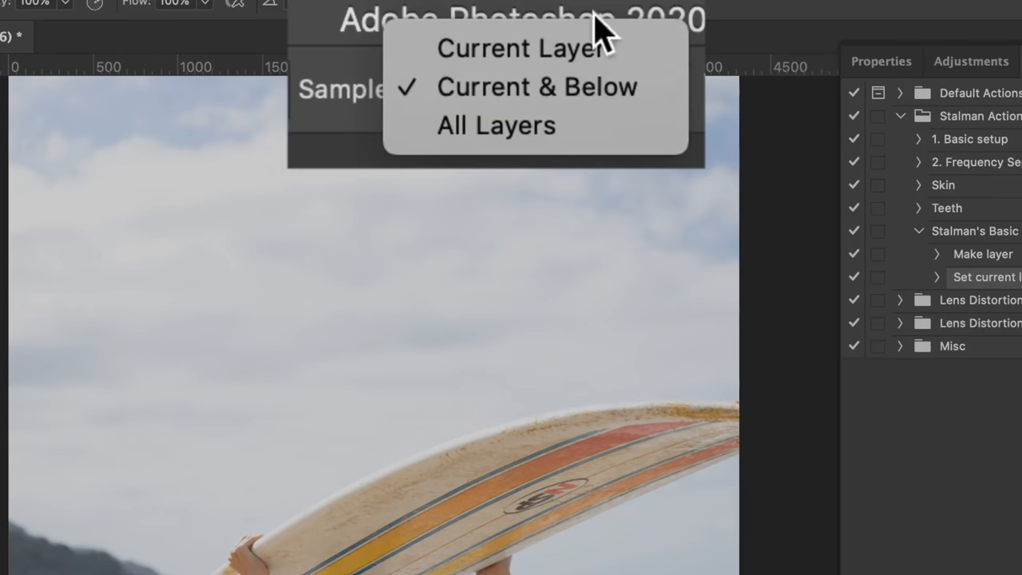
mouse_move(567, 102)
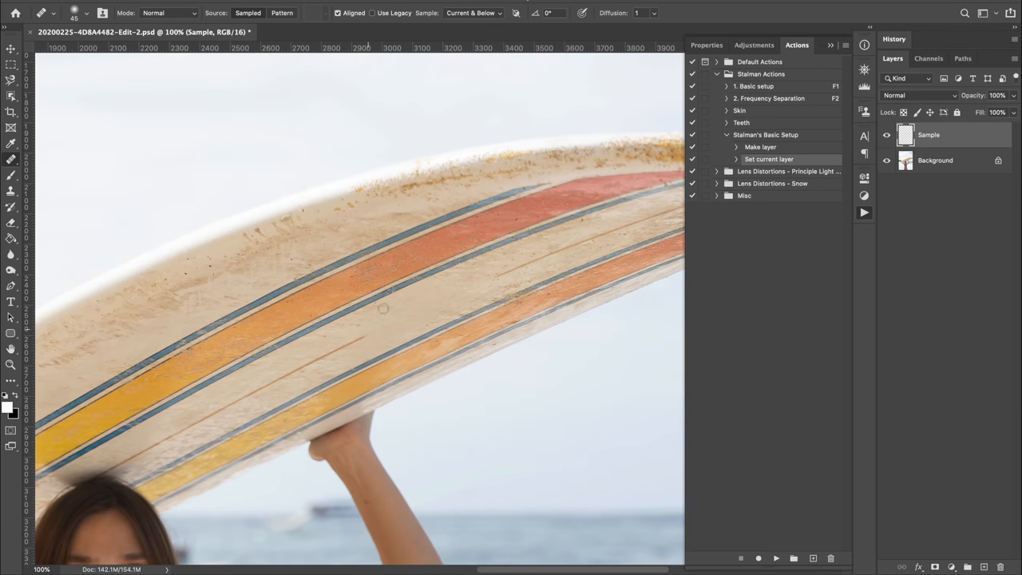
key(cmd+shift+n)
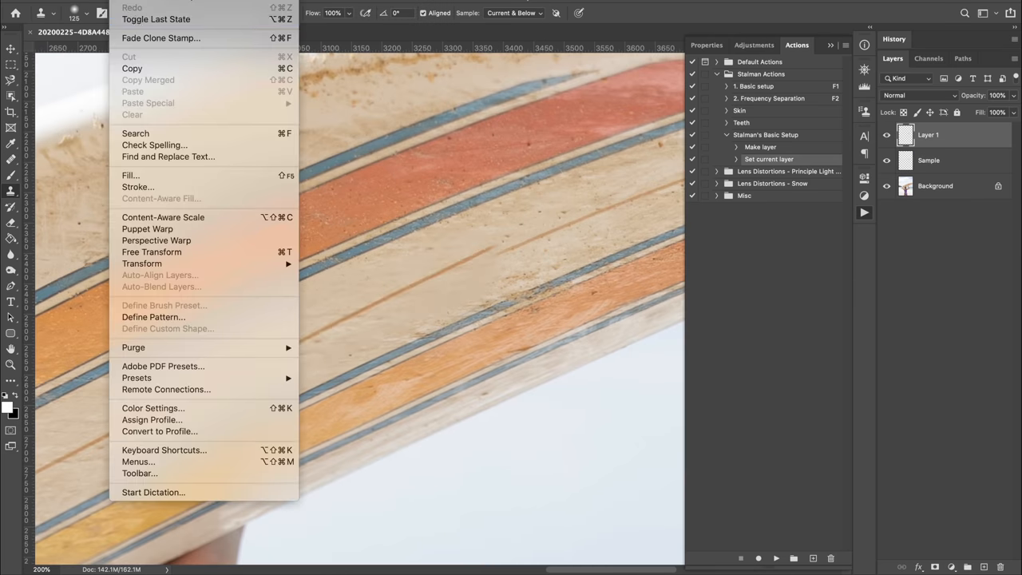
- Puppet-warp the surfboard stripe, then merge visible layers so Layer 1 is gone
click(148, 229)
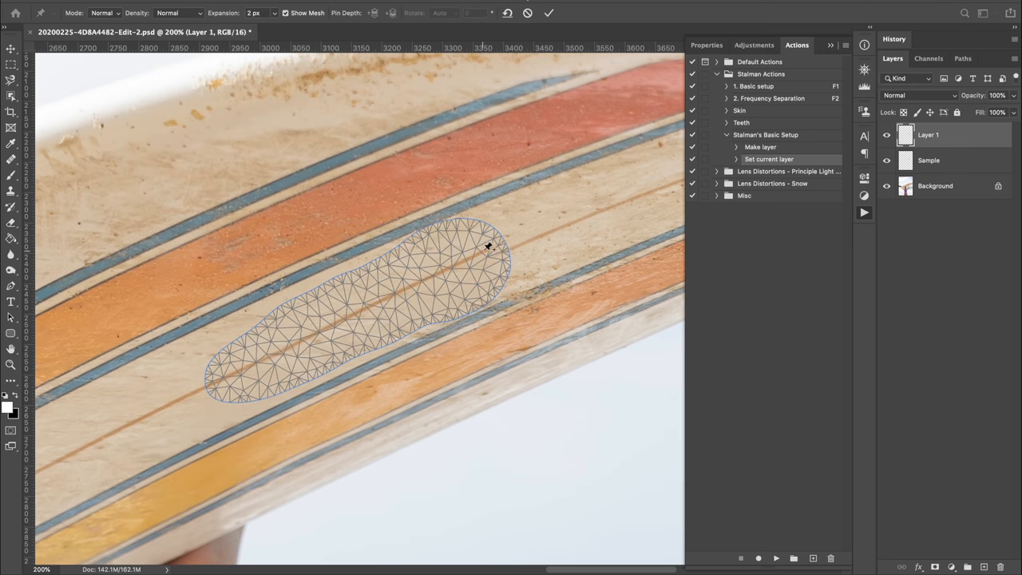
click(11, 189)
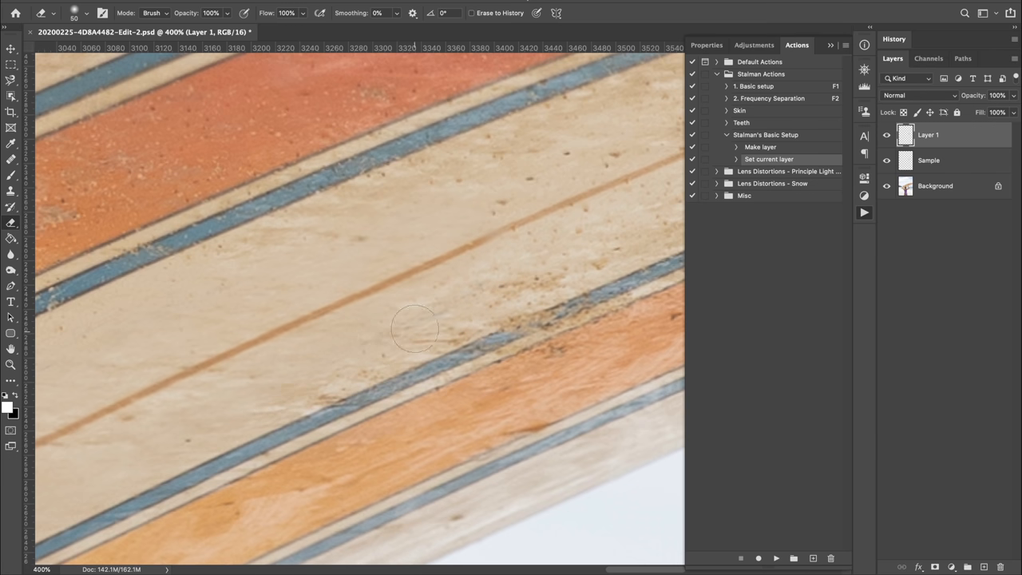
right_click(928, 134)
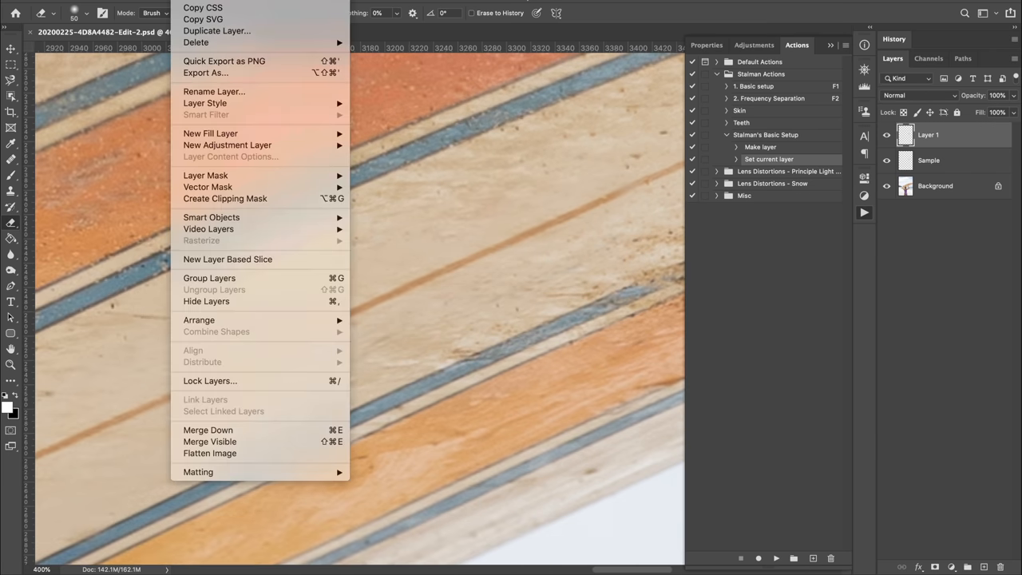
mouse_move(210, 442)
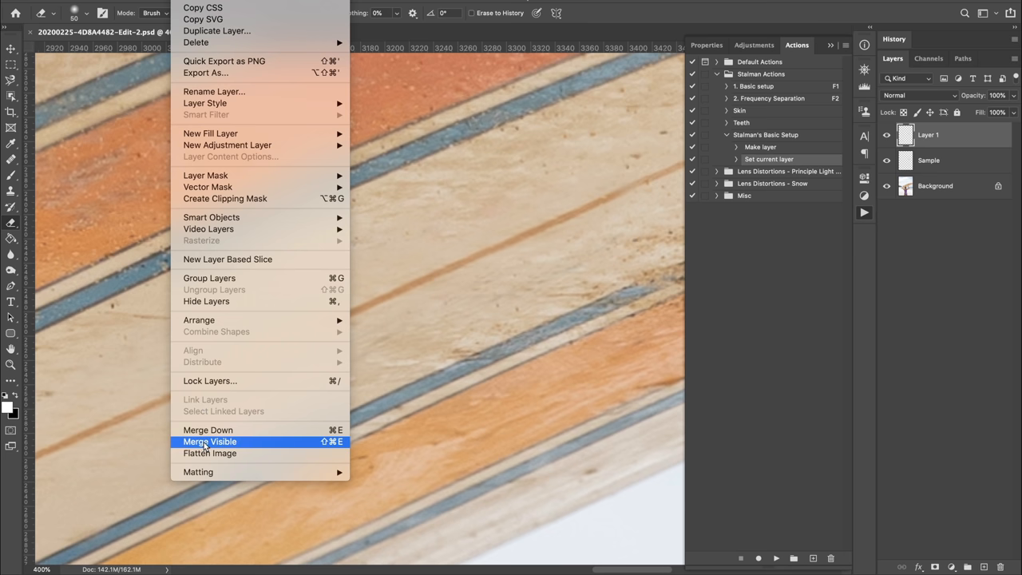
click(210, 441)
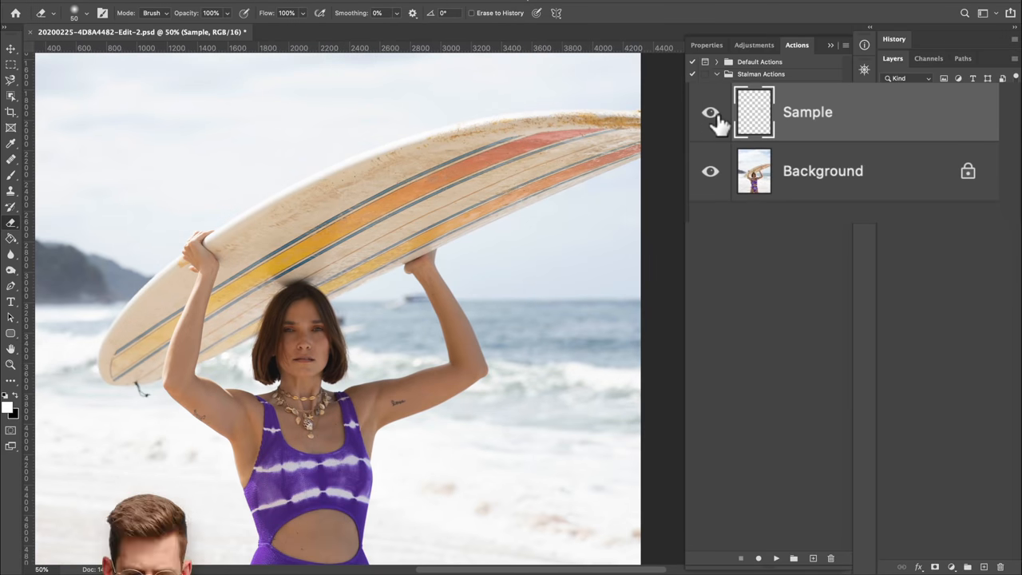
- Hide the Sample layer and create a new layer group named Colour
click(708, 112)
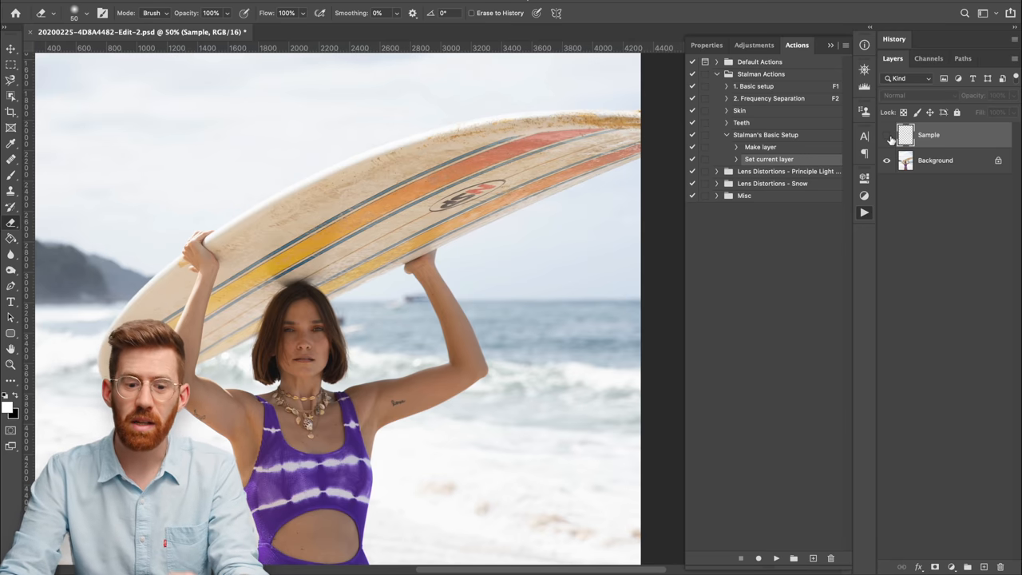
click(885, 134)
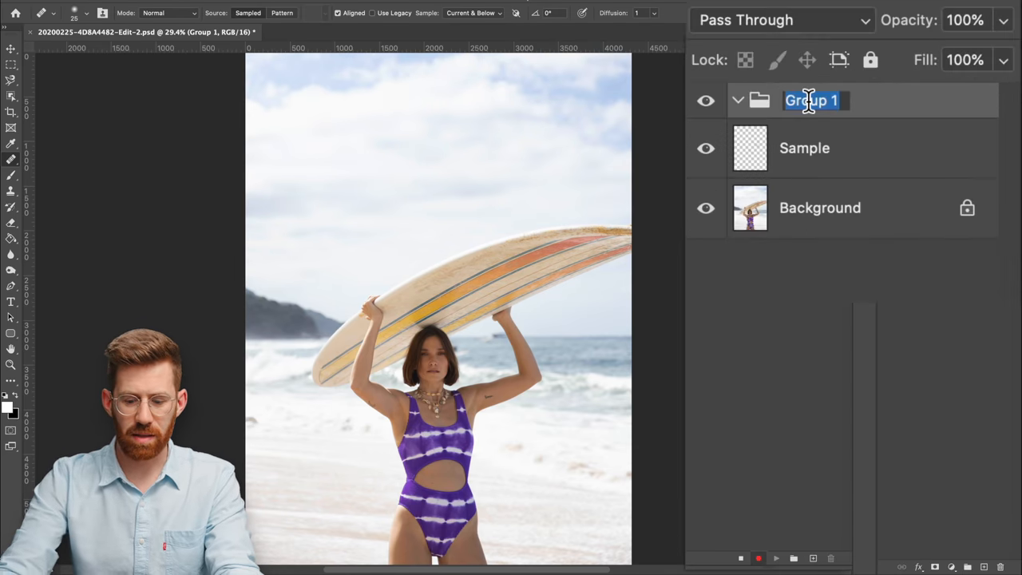
text(Colour)
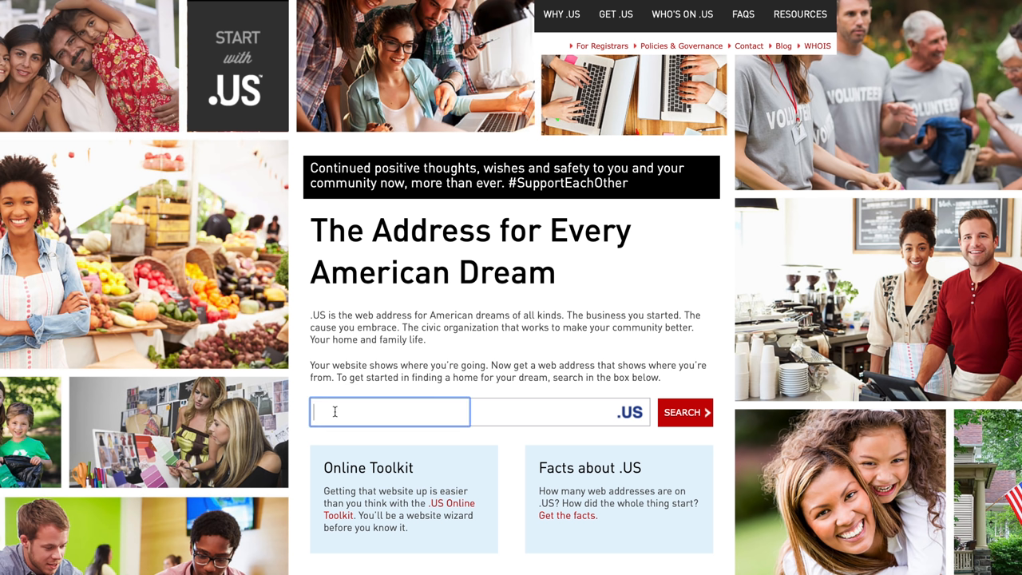
- Search the domain 'agooddomainisall' and scroll through the .US Online Toolkit steps
text(agood)
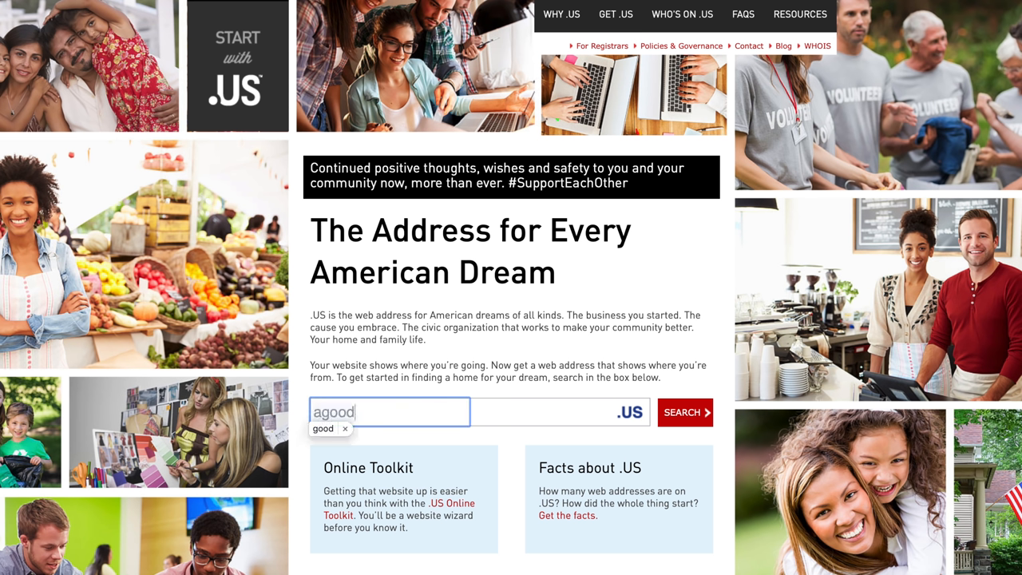
text(domainisall)
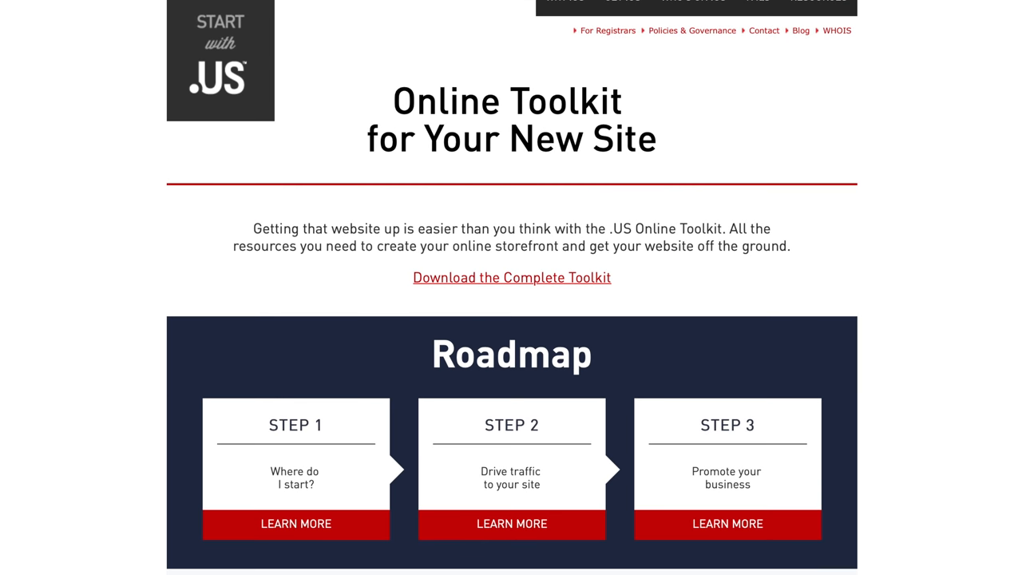
scroll(down, 3)
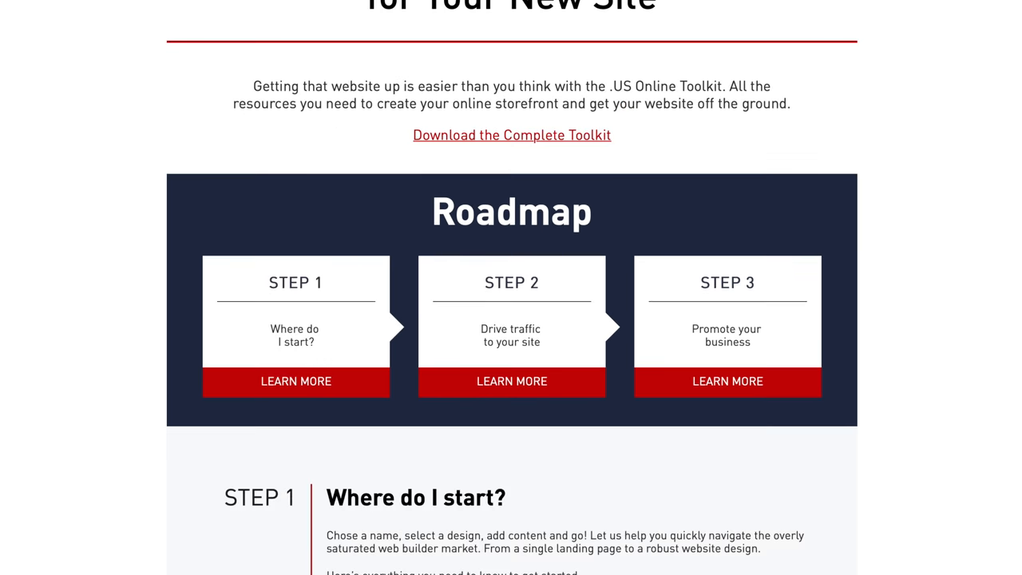
scroll(down, 3)
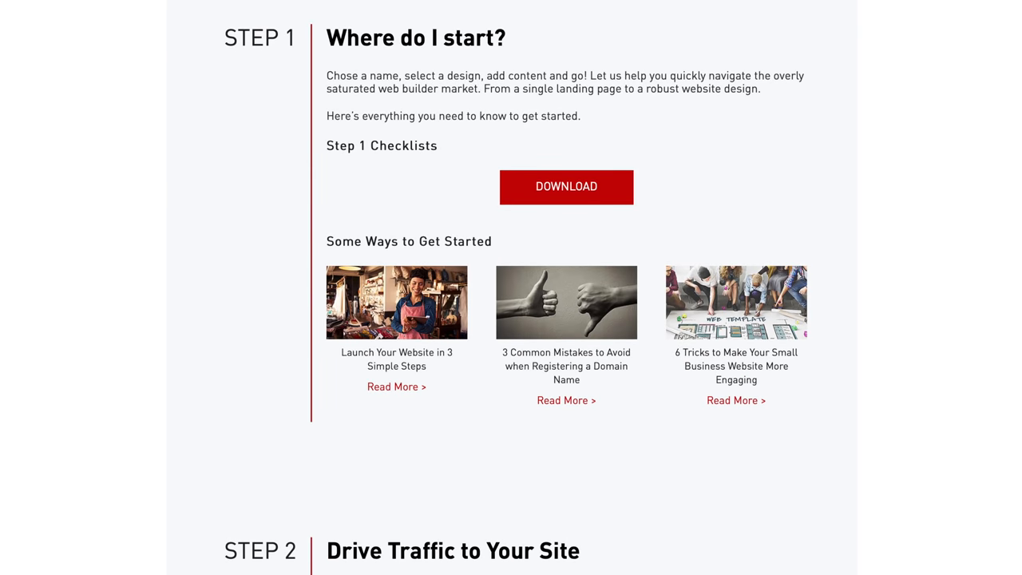
scroll(down, 3)
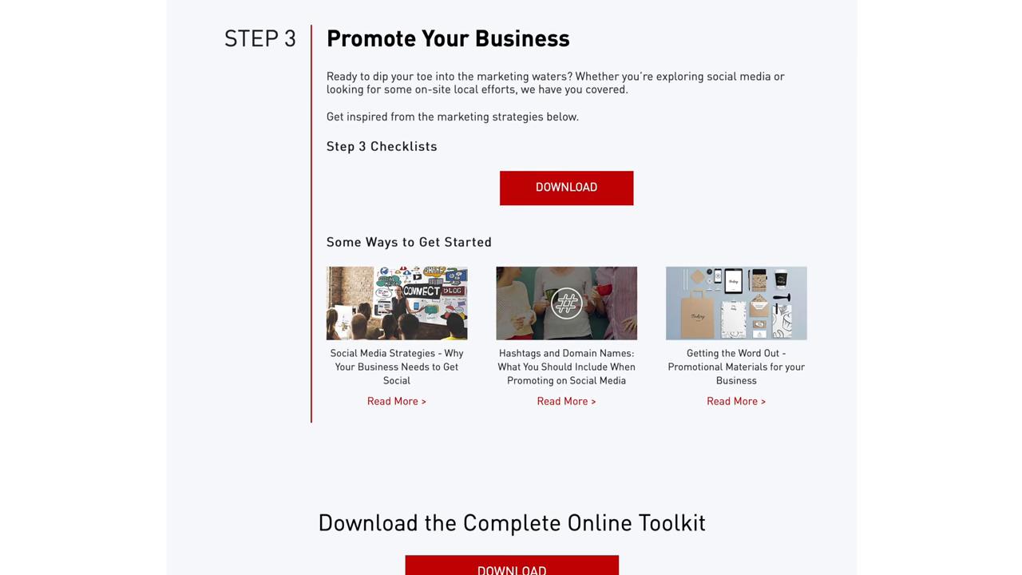
scroll(down, 3)
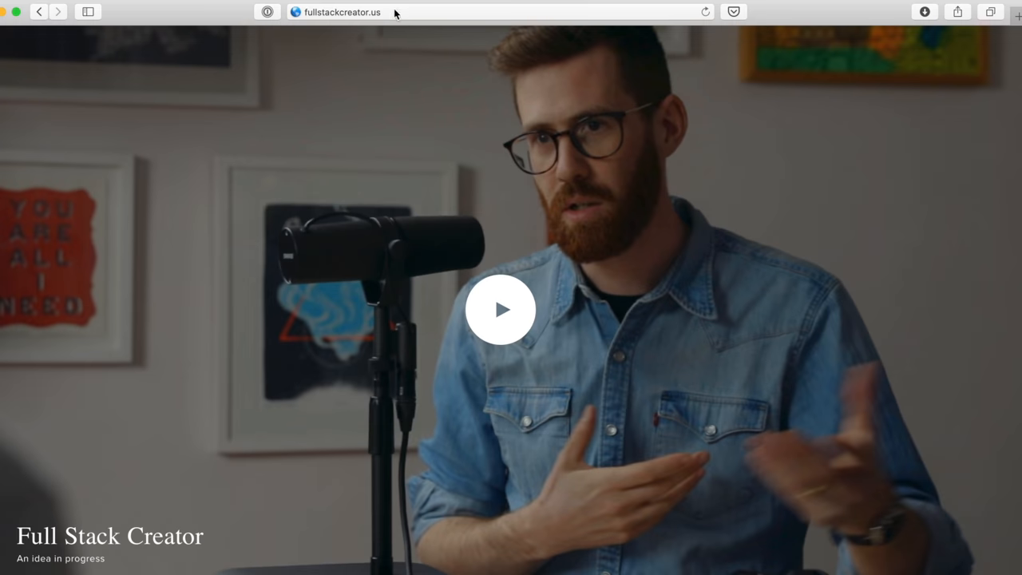
click(503, 310)
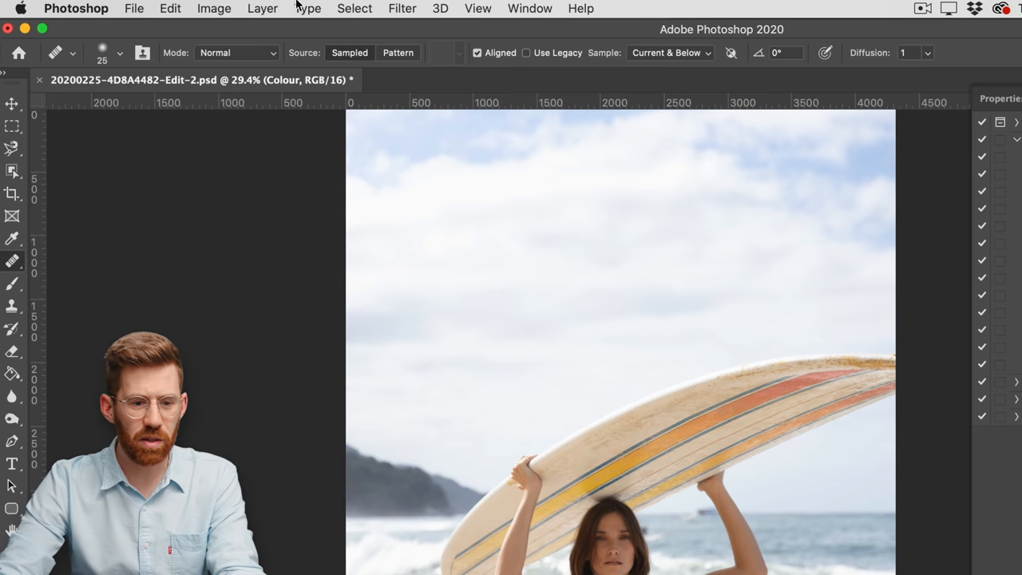
- Create a layer group named Colour from the Layer menu commands
click(262, 9)
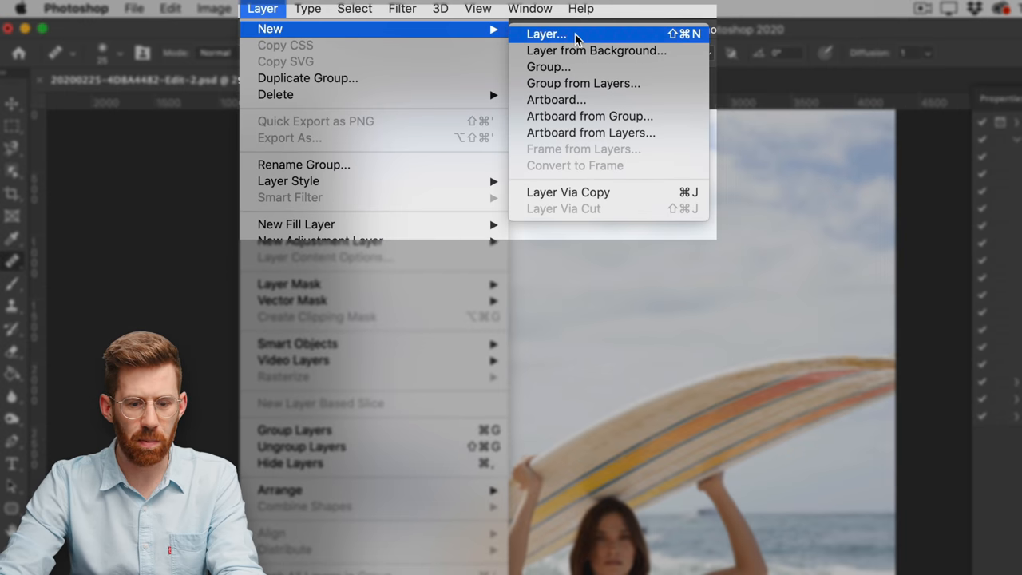
click(546, 34)
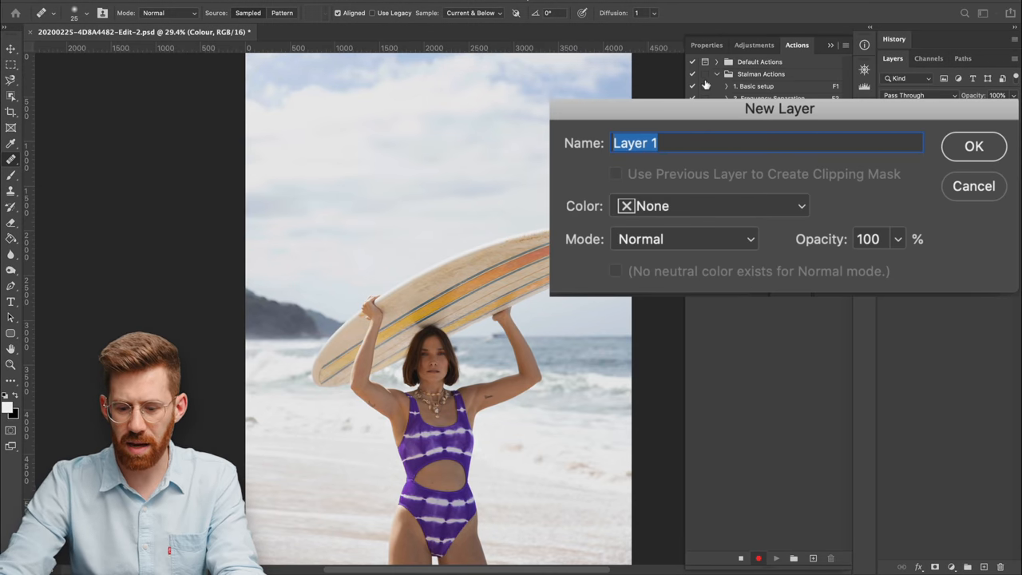
text(Colour)
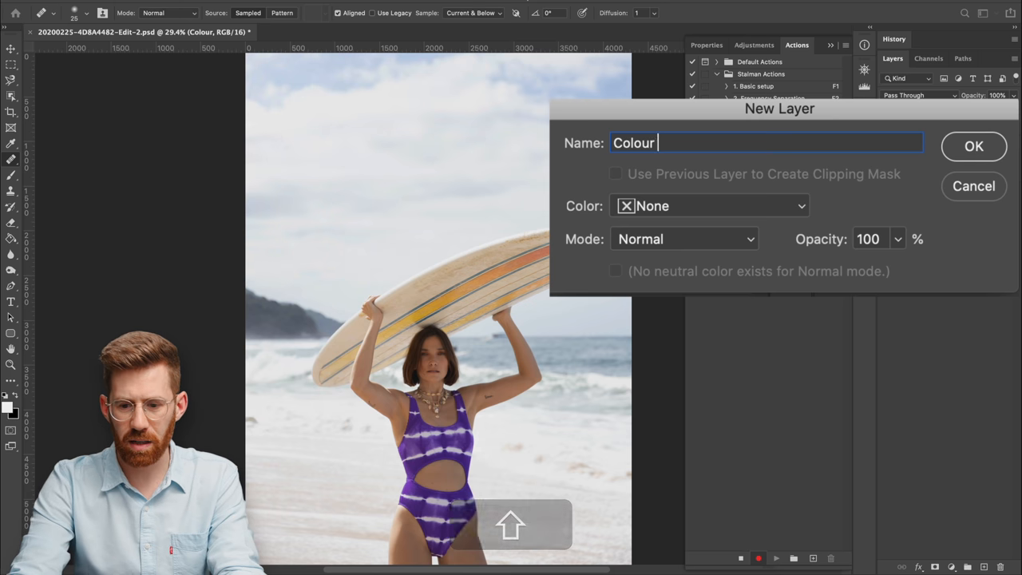
click(952, 146)
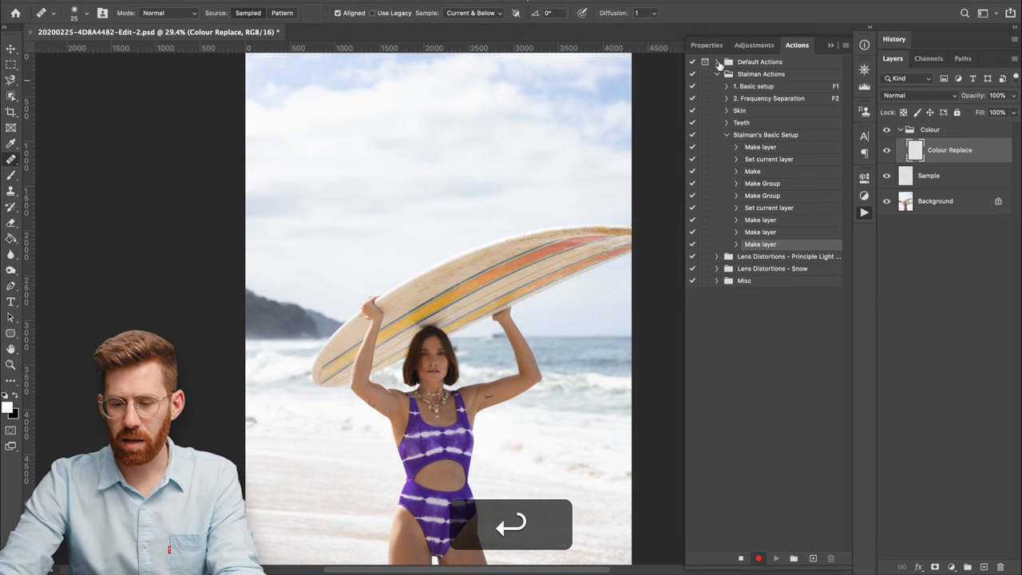
click(914, 94)
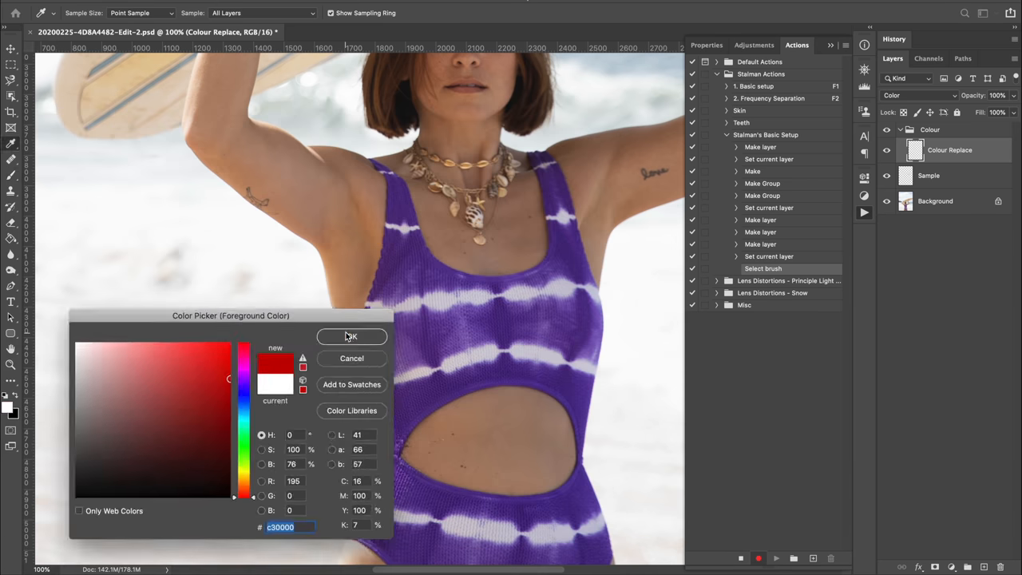
- Confirm red in the Color Picker and paint it across the swimsuit's chest band
click(352, 336)
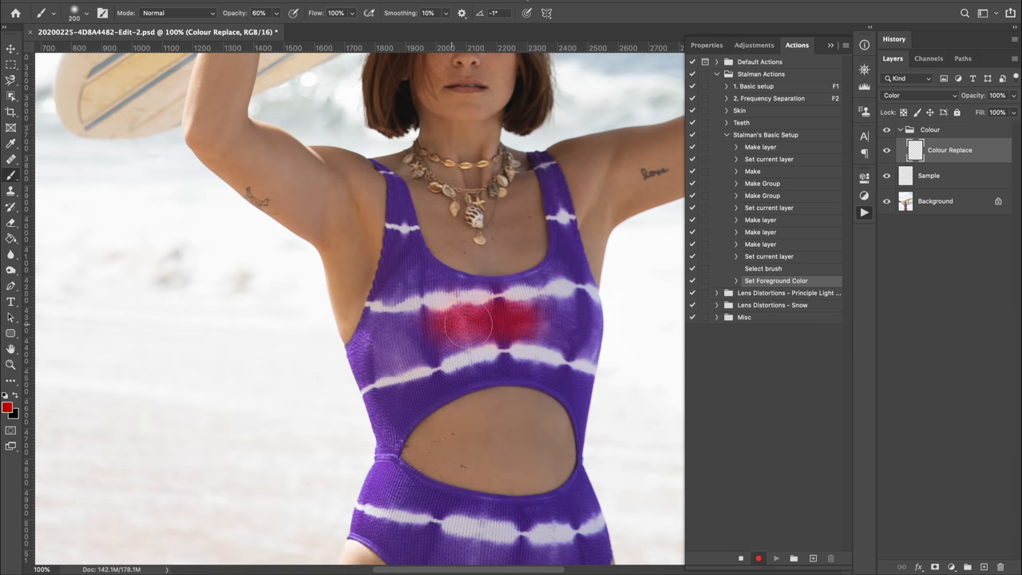
drag(471, 324, 539, 326)
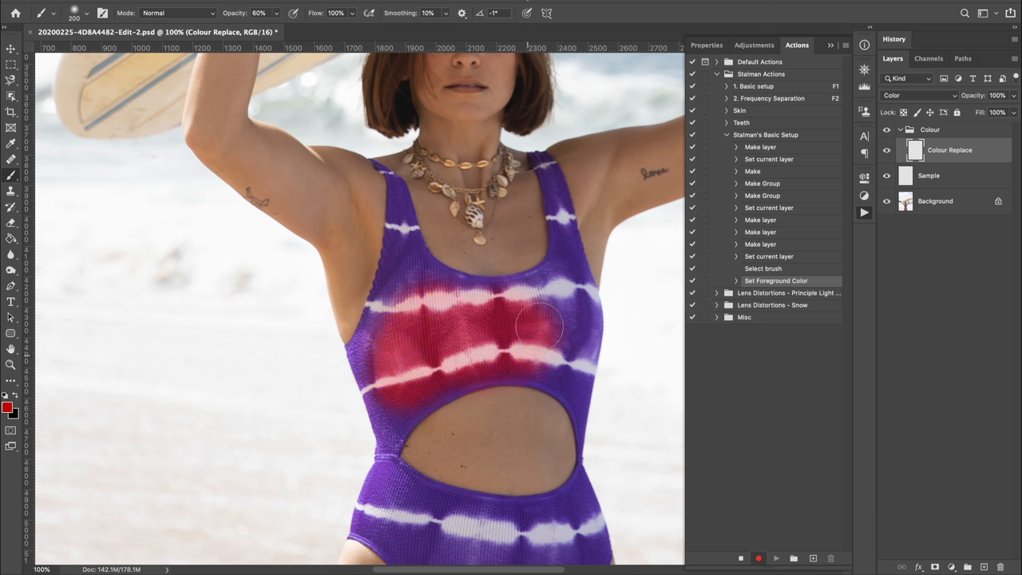
drag(539, 328, 384, 383)
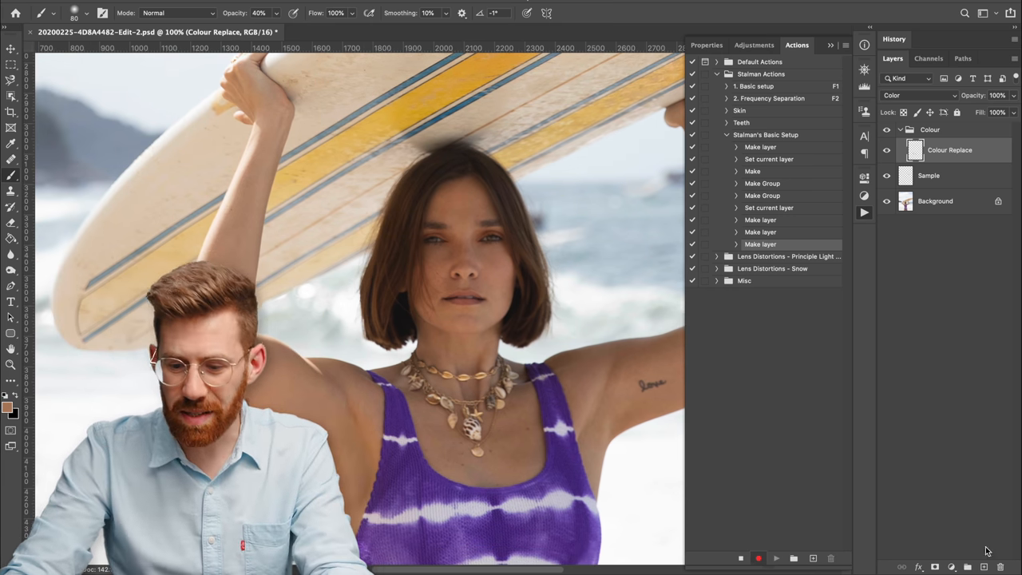
- Add a Curves adjustment layer and switch its Properties channel to Blue
click(951, 565)
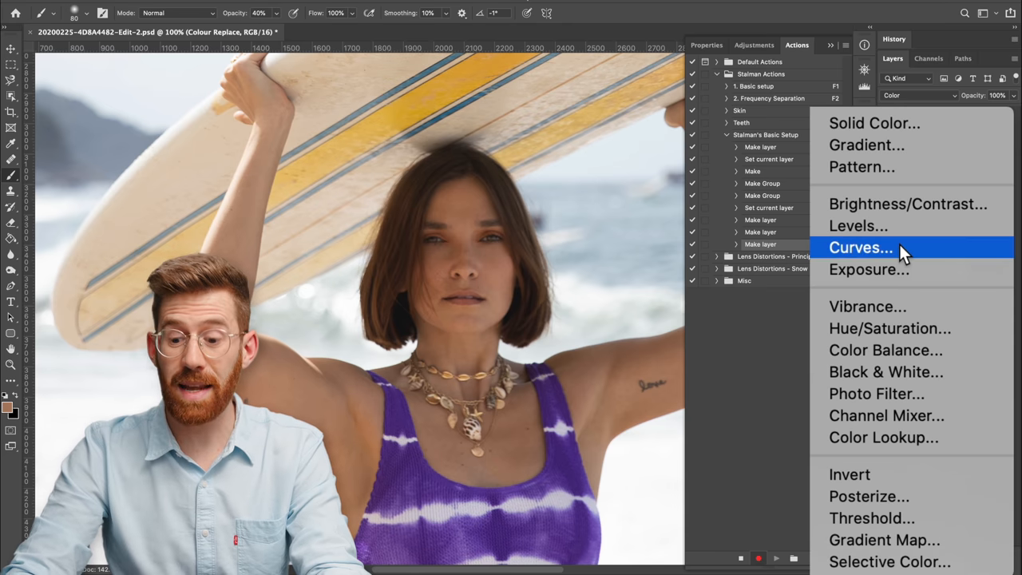
click(861, 247)
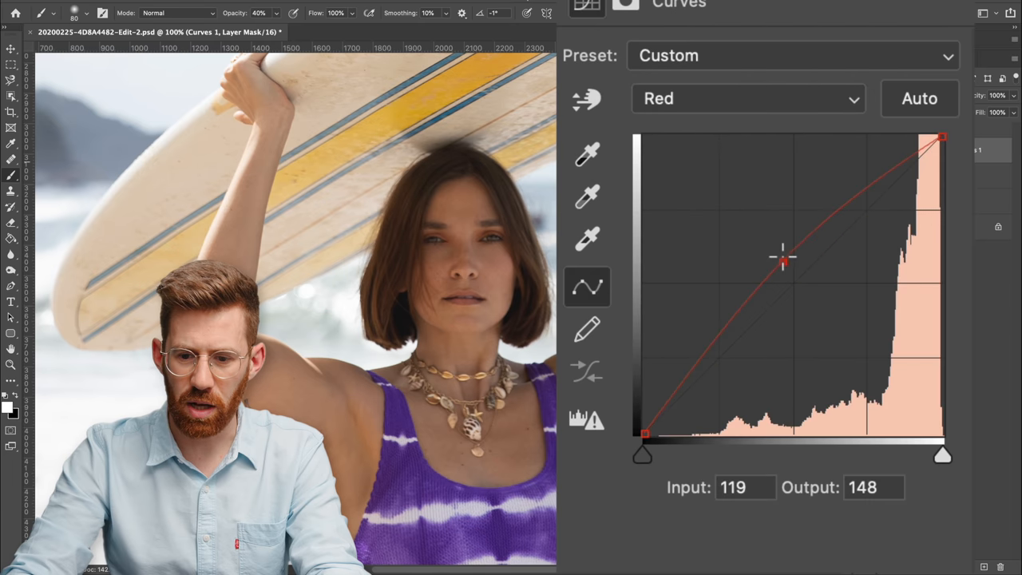
click(748, 98)
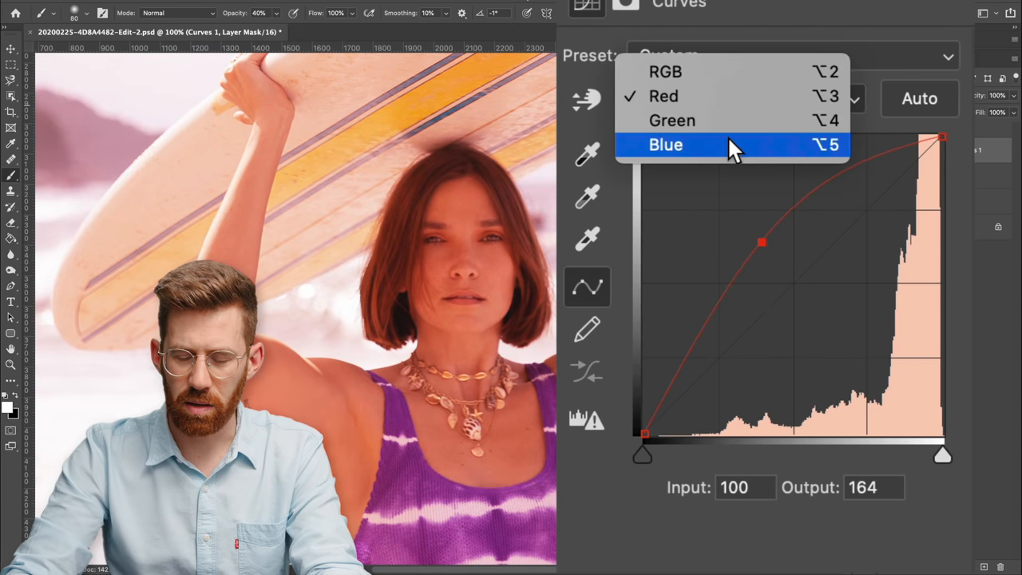
click(665, 145)
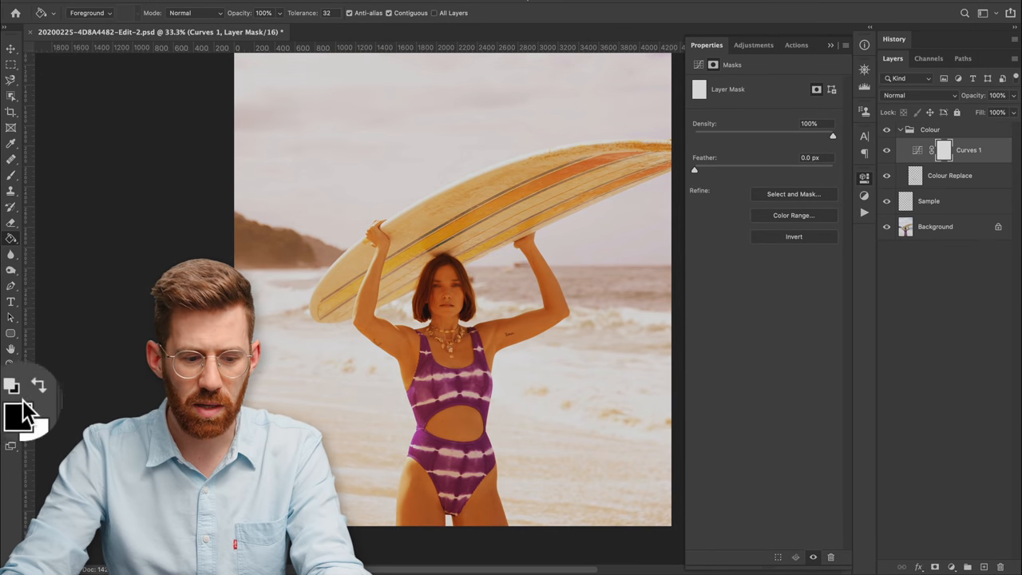
- Reset painting colours to defaults and confirm black as the foreground colour
click(10, 393)
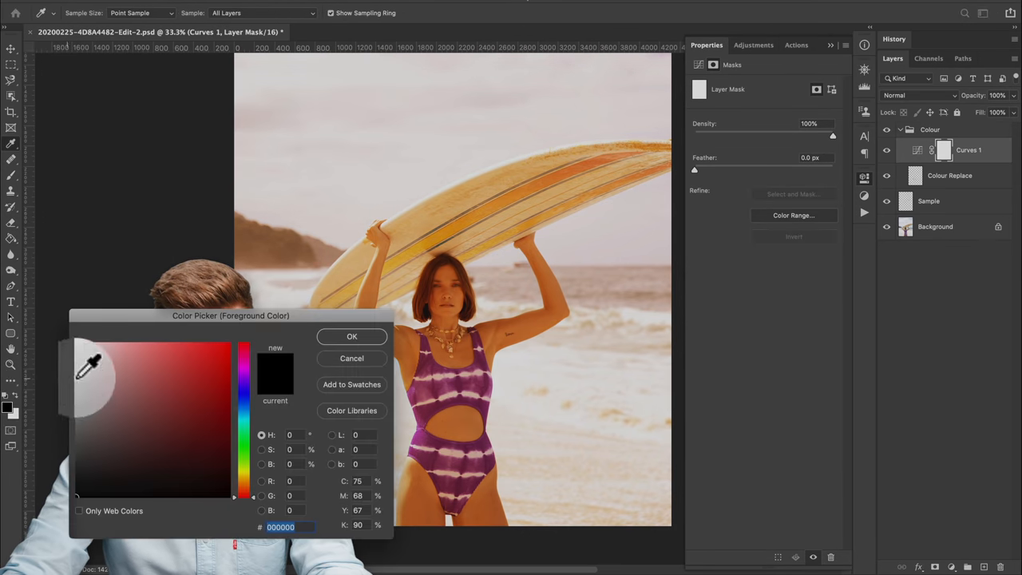
click(351, 336)
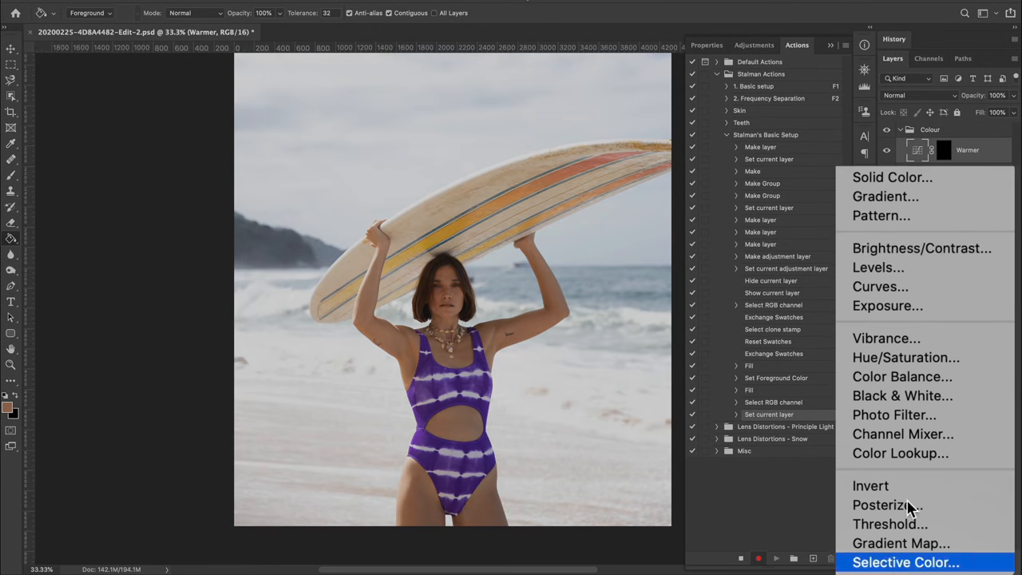
- Add a curves layer named Cooler with red lowered and blue raised
click(880, 285)
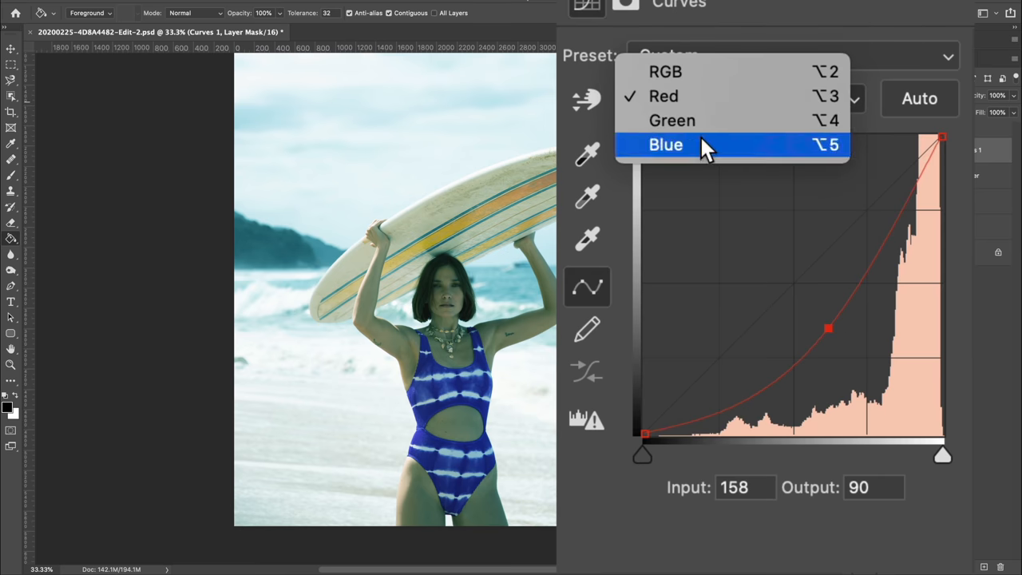
click(664, 145)
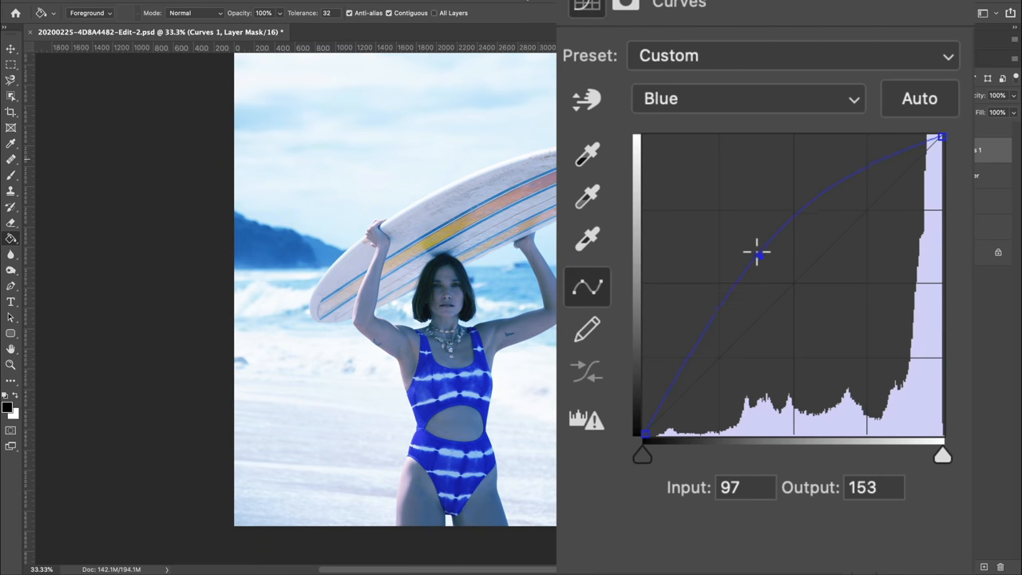
click(747, 99)
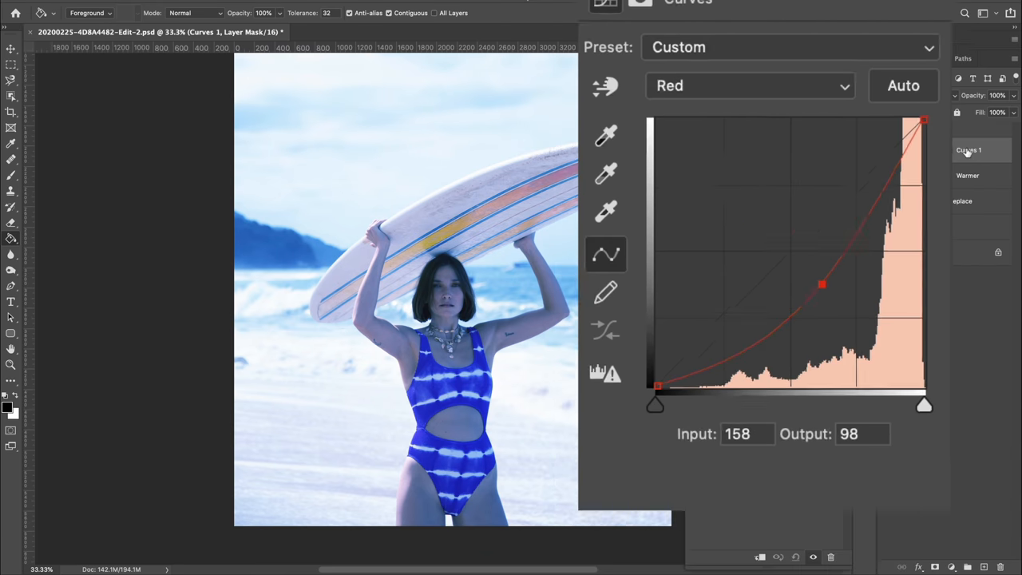
double_click(968, 150)
text(Cooler)
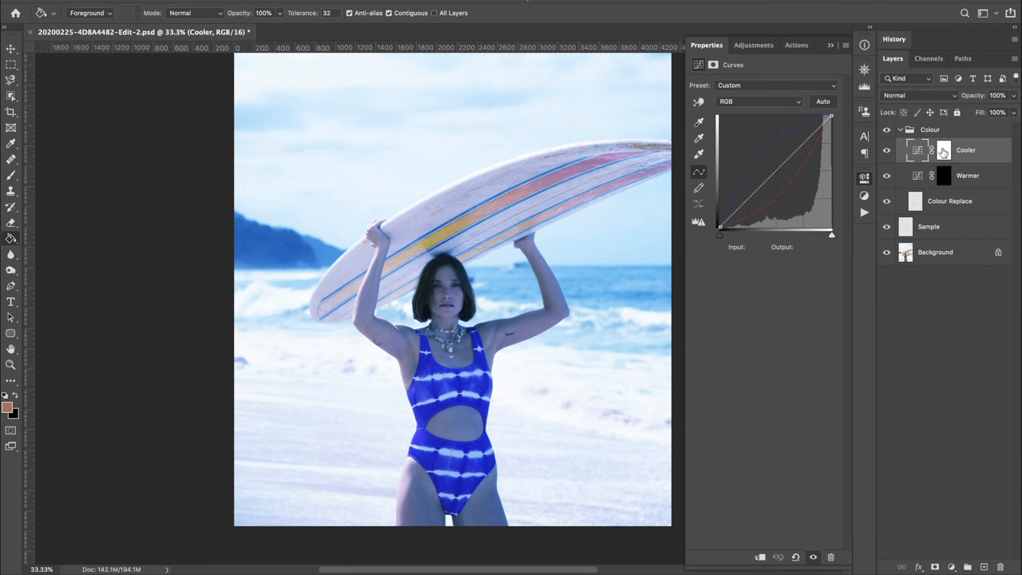
- Black out the Cooler mask and dab warmth onto the model's face through Warmer's mask
click(936, 150)
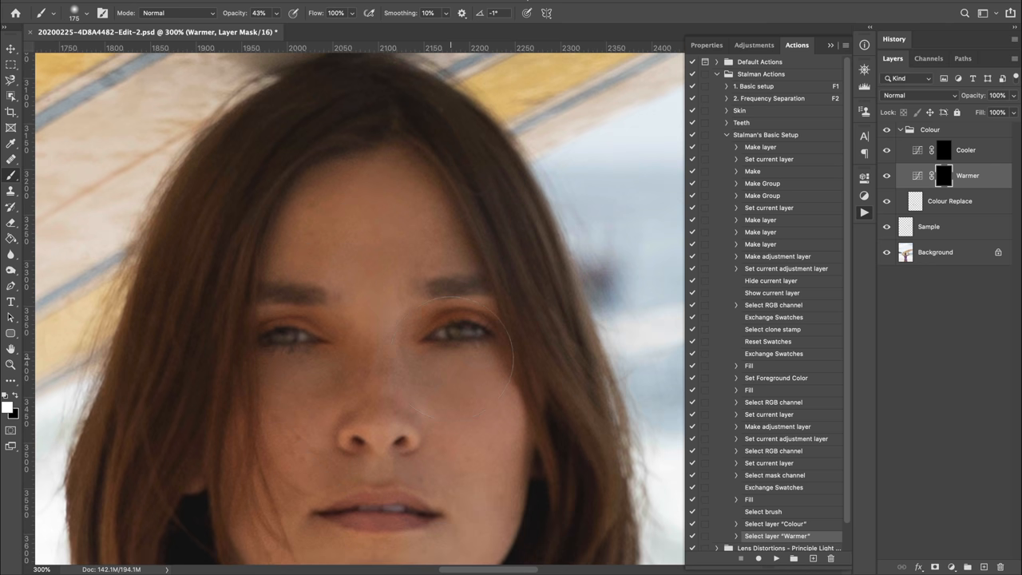
click(278, 13)
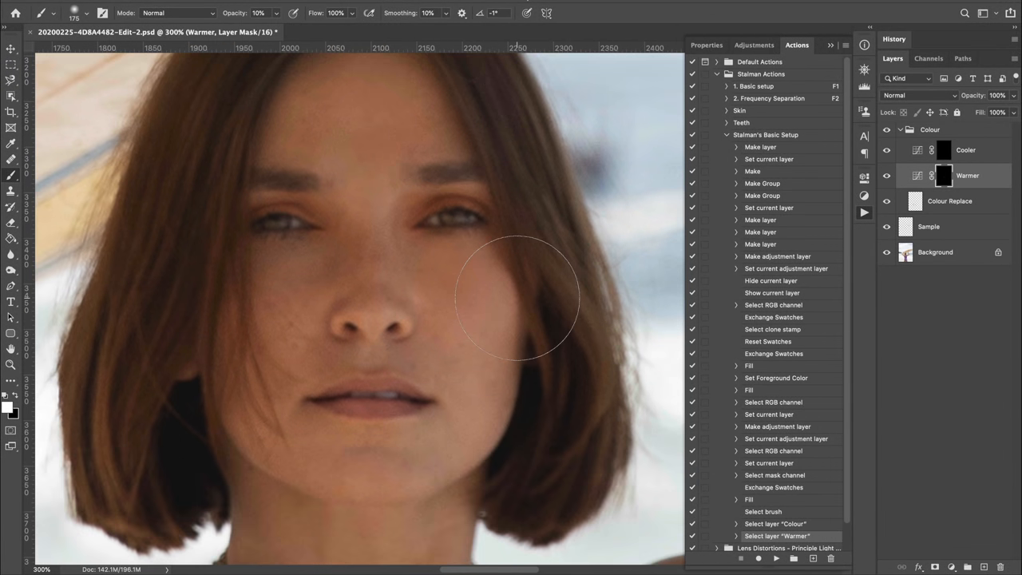
scroll(down, 3)
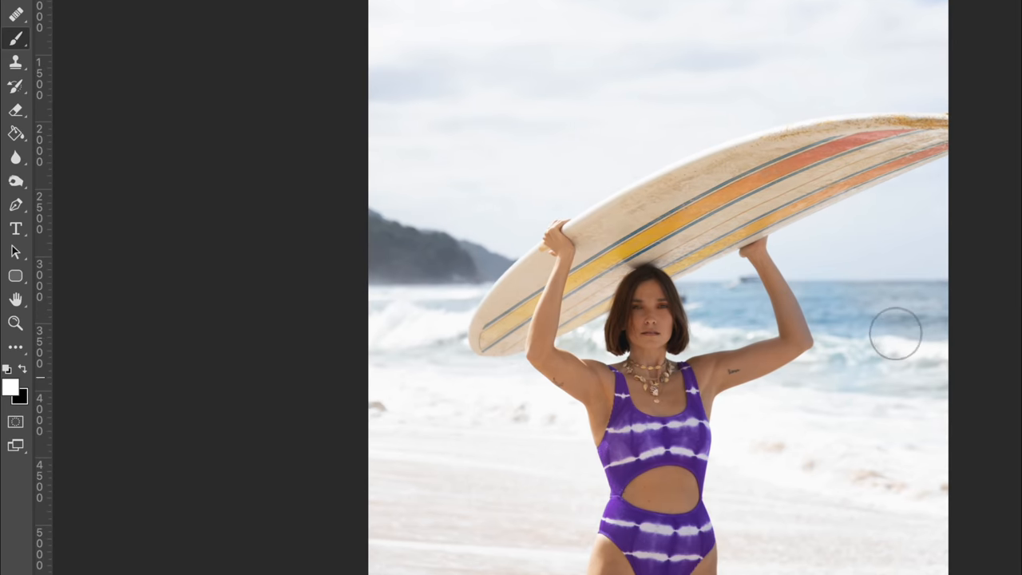
mouse_move(459, 360)
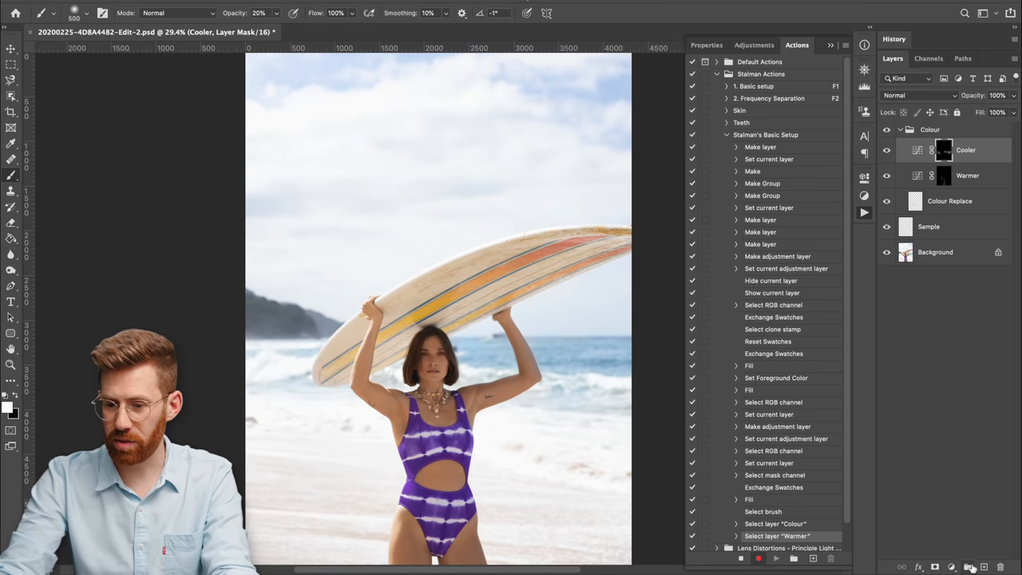
- Add a Curves layer with the RGB curve raised, name it Brighter, and target its mask
click(958, 568)
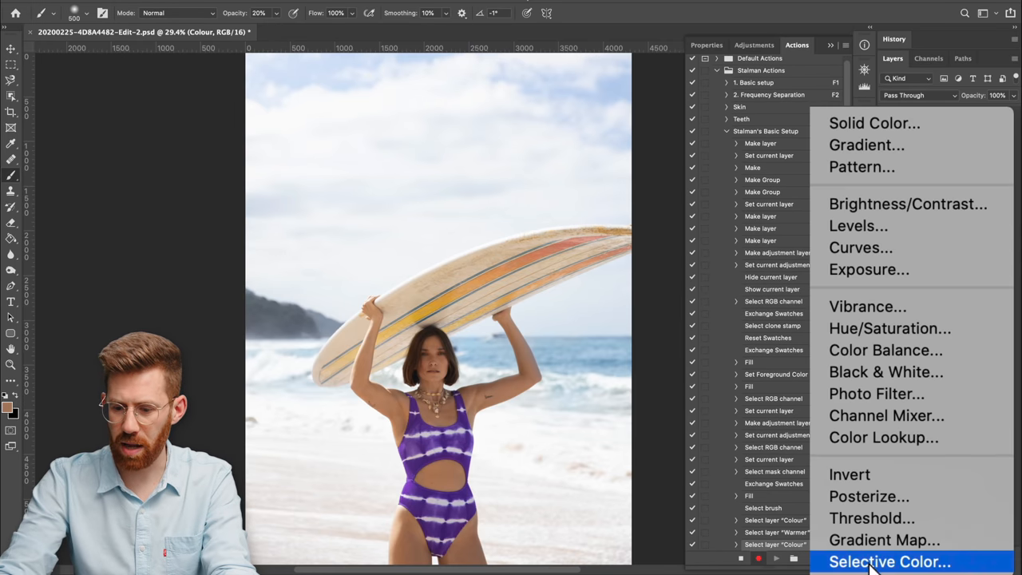
click(861, 247)
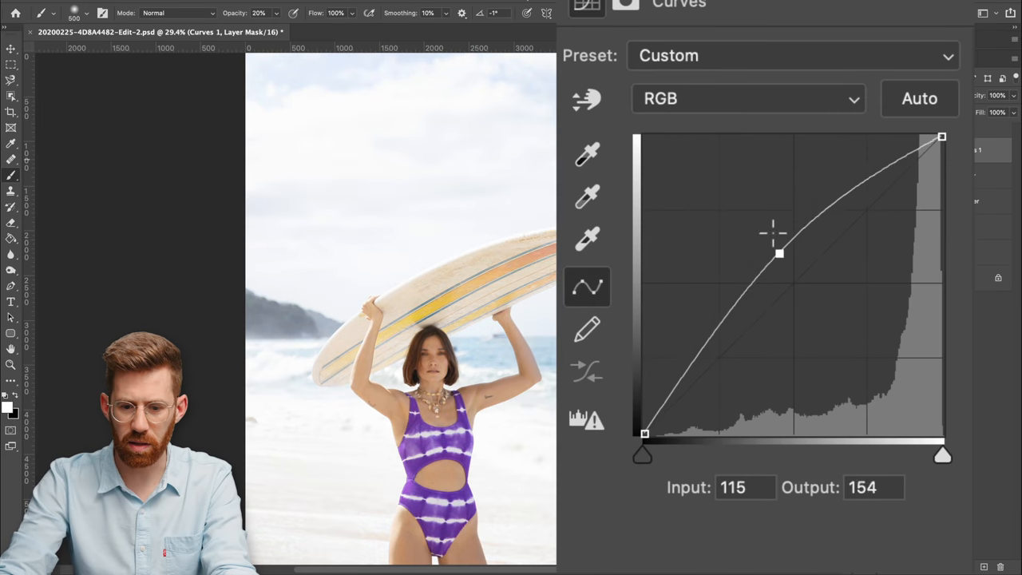
drag(779, 254, 761, 211)
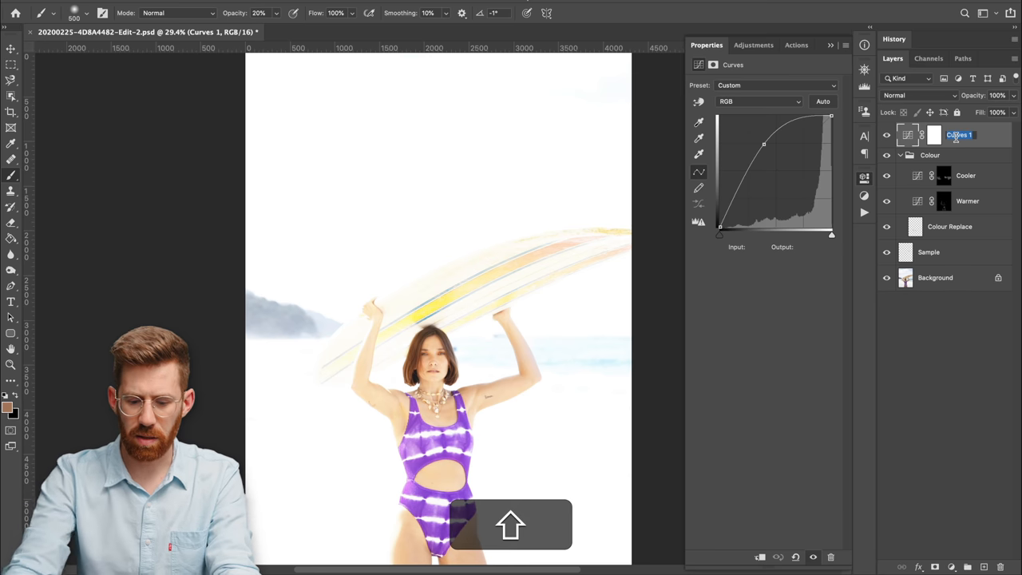
text(Brighter)
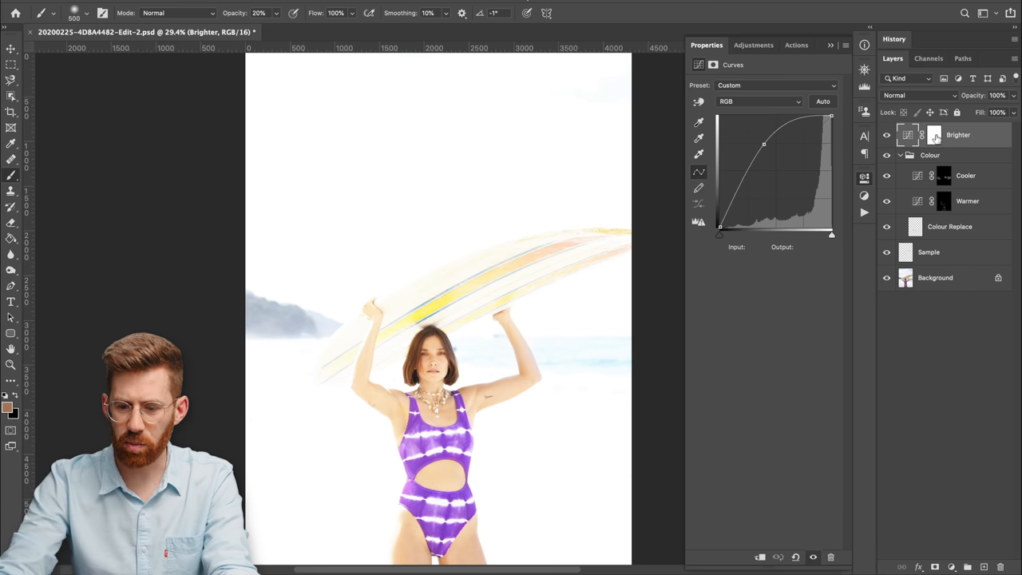
click(935, 134)
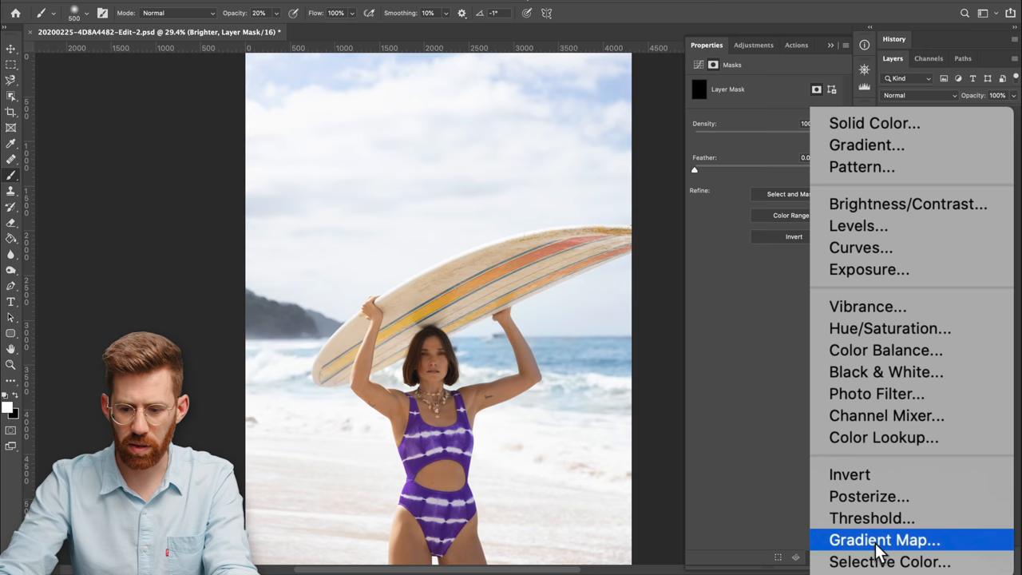
- Add a Darker curves layer with the RGB curve lowered and its mask filled black
click(860, 247)
text(Darker)
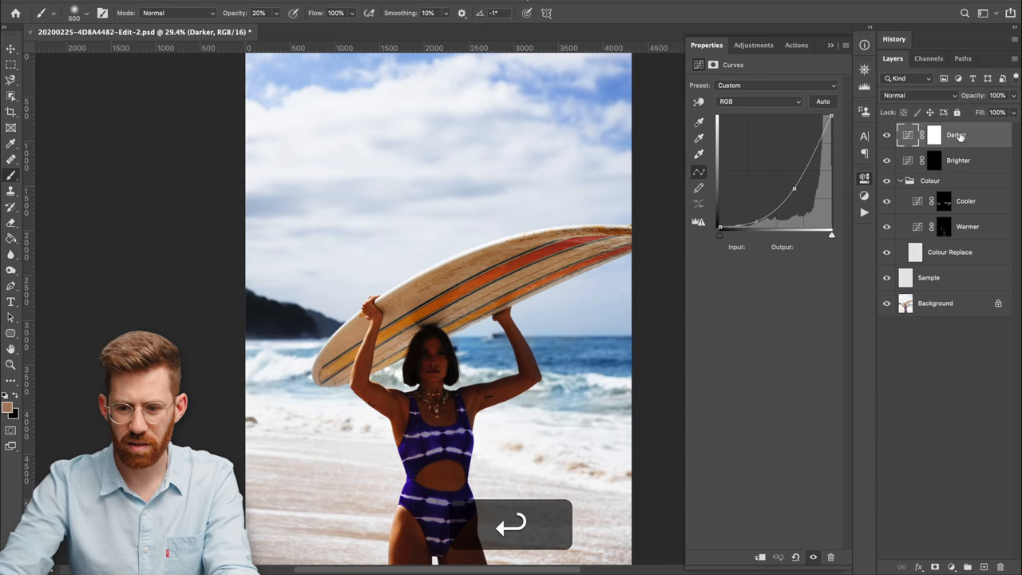
click(930, 135)
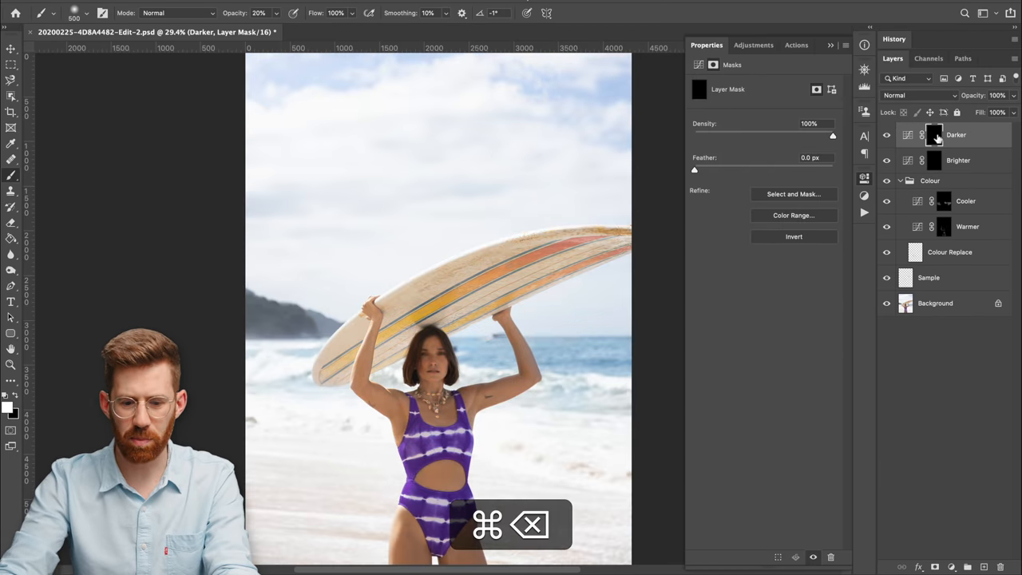
click(795, 45)
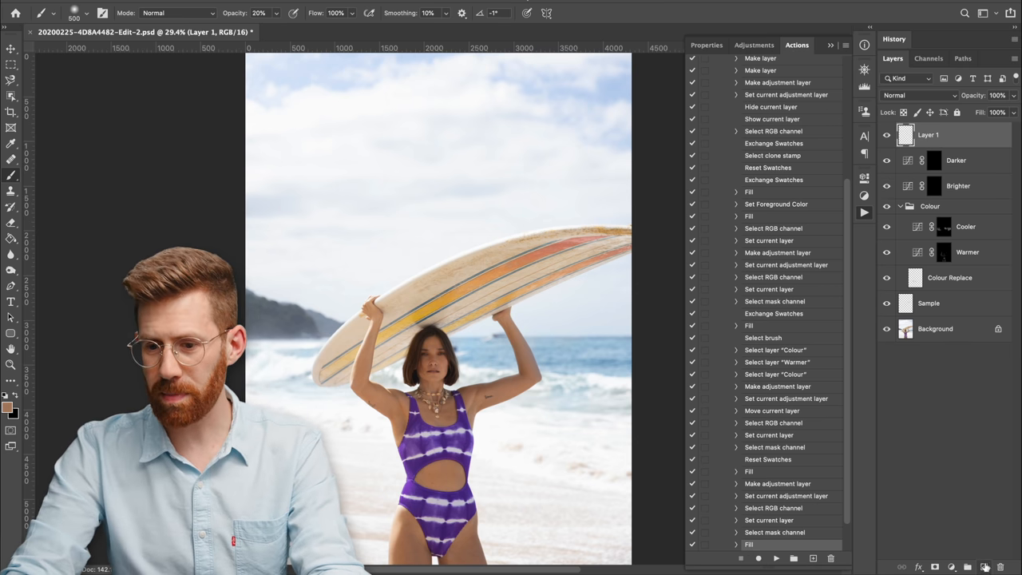
- Try a blending mode on the blank Layer 1
click(905, 95)
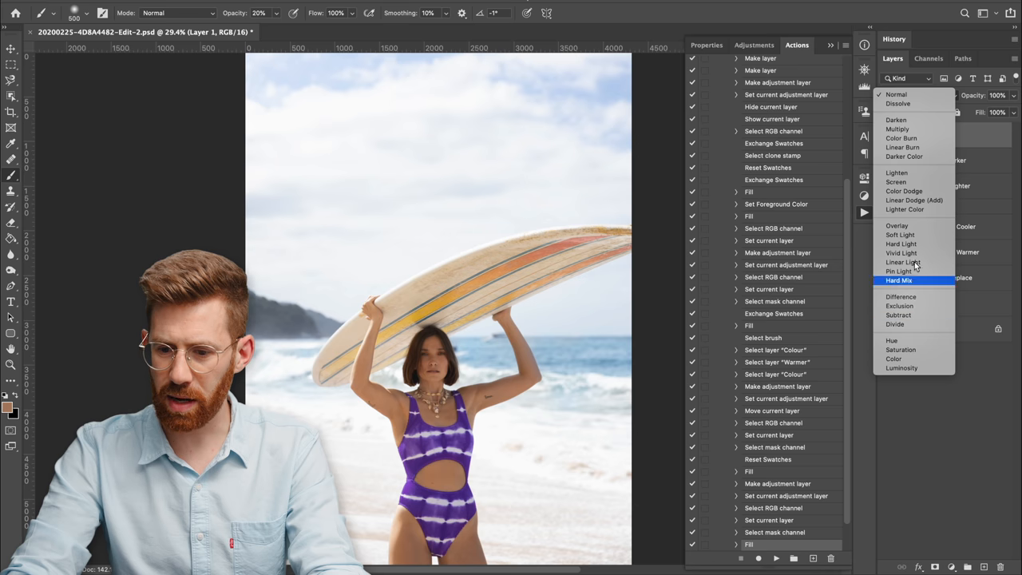
click(900, 234)
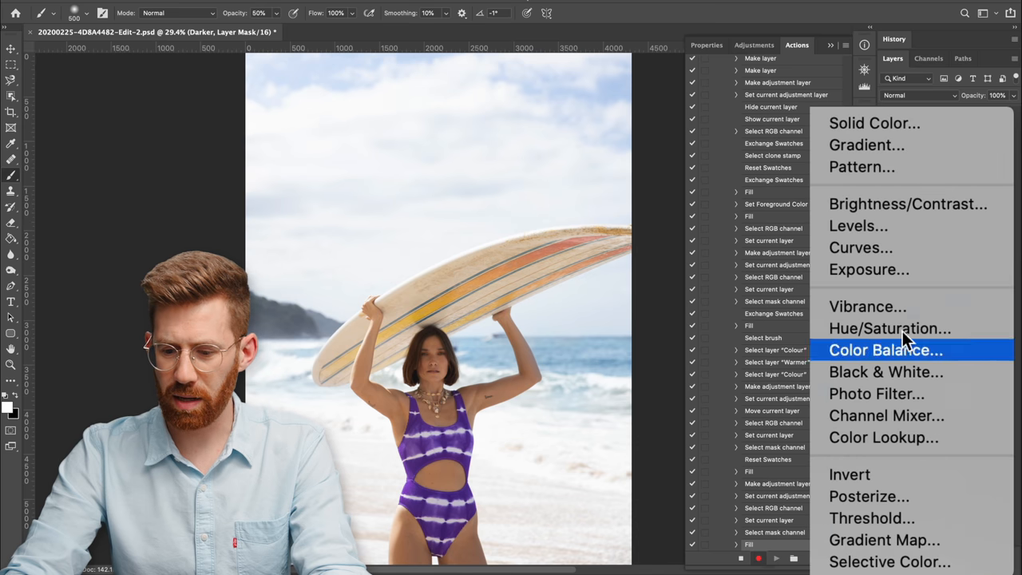
- Add a Hue/Saturation layer named Unify Skin Tones
click(888, 328)
text(Uni)
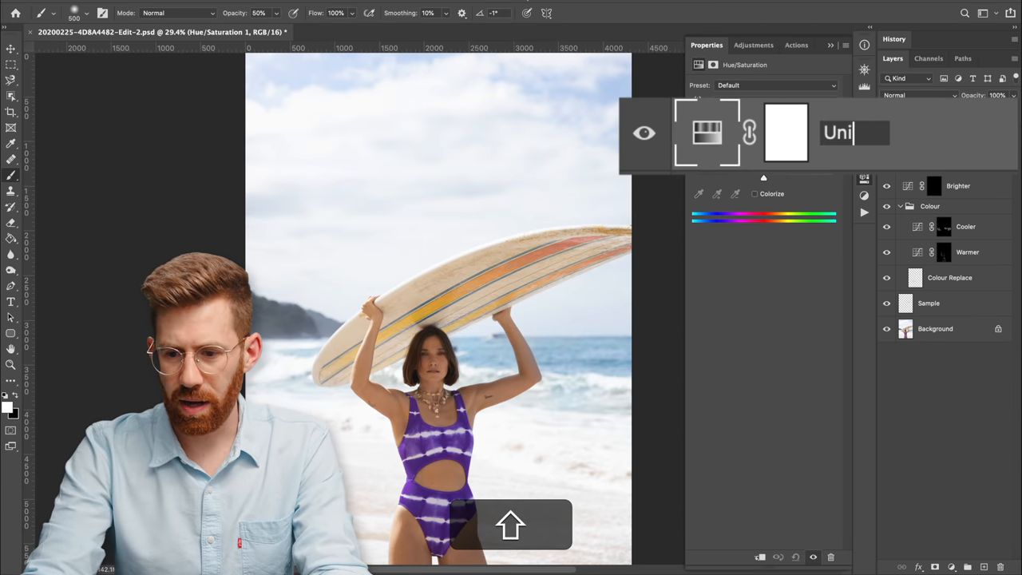
text(fy Skin Tones)
key(Enter)
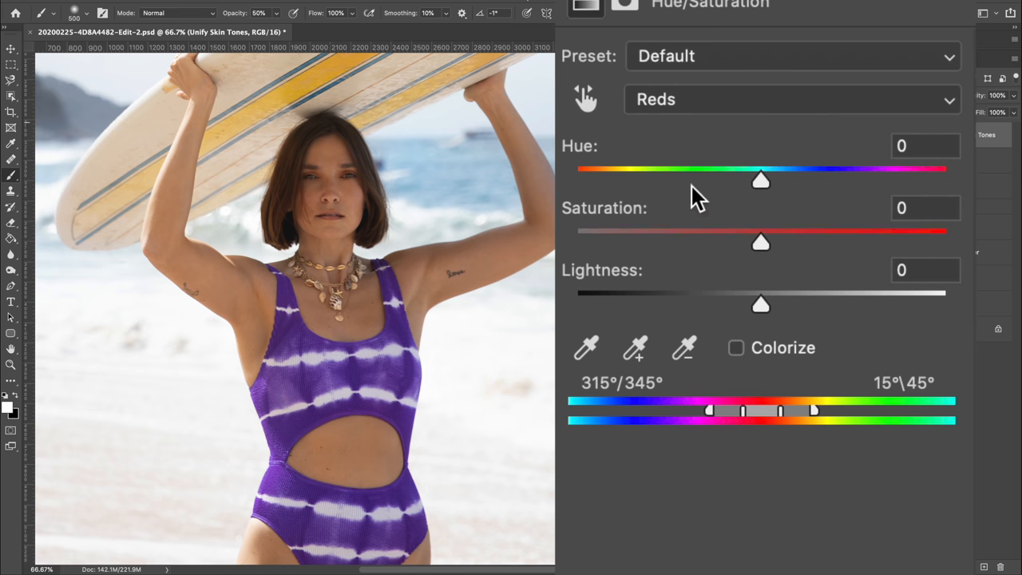
- Fit the Reds range to the skin using temporary +100 saturation, then reset it to 0
drag(760, 242, 947, 242)
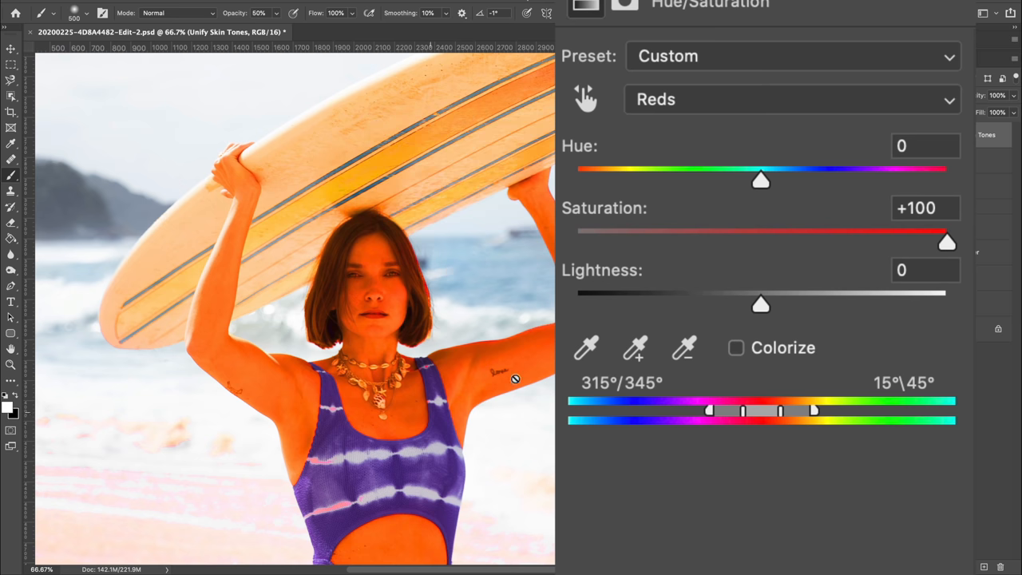
drag(783, 411, 756, 411)
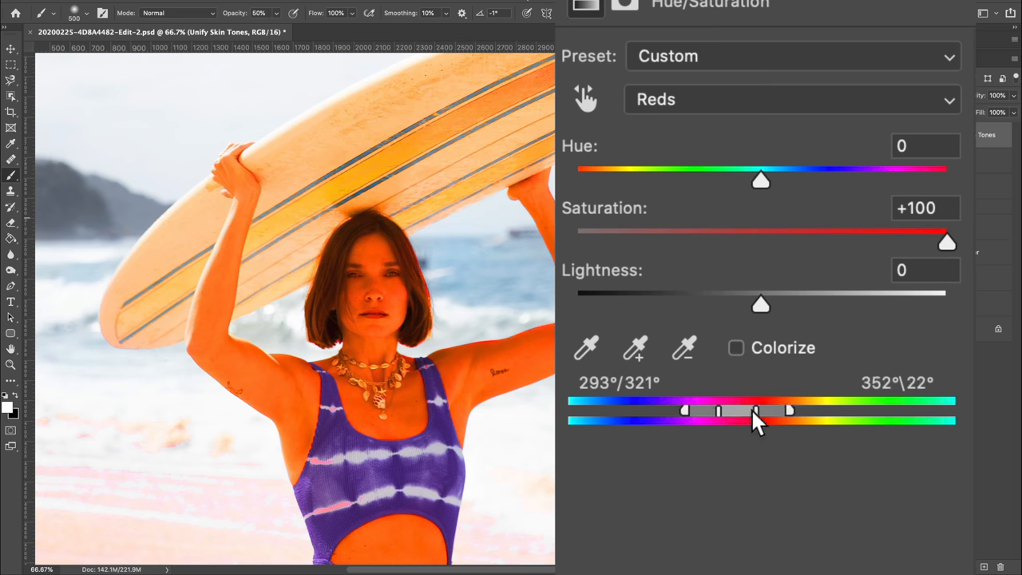
drag(755, 409, 818, 410)
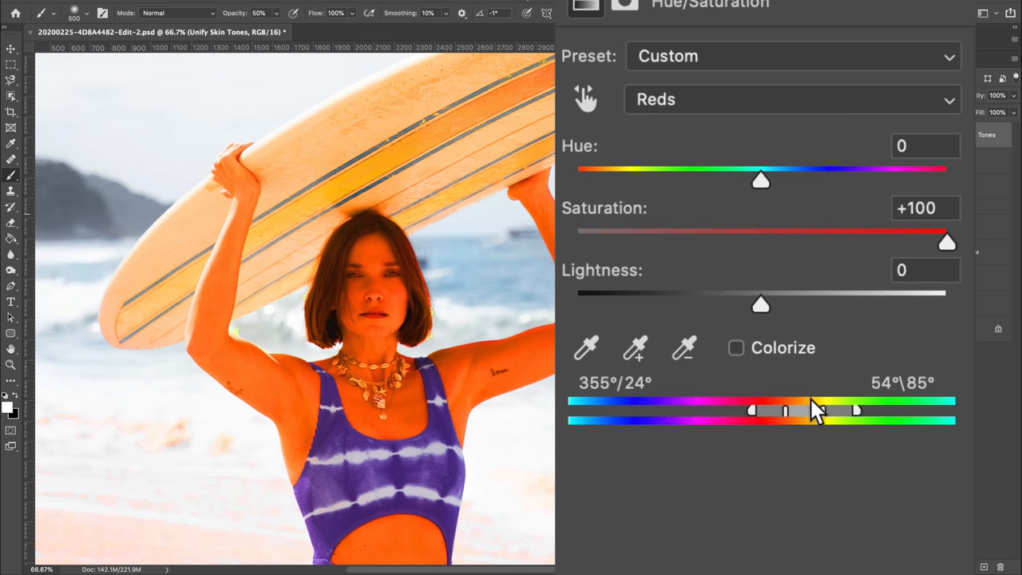
drag(815, 412, 747, 411)
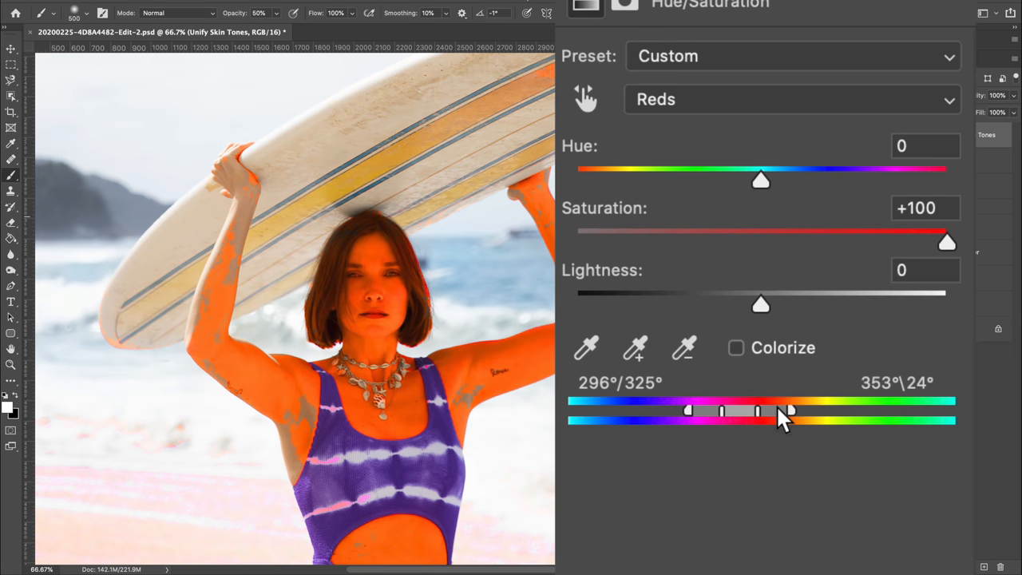
drag(787, 410, 741, 411)
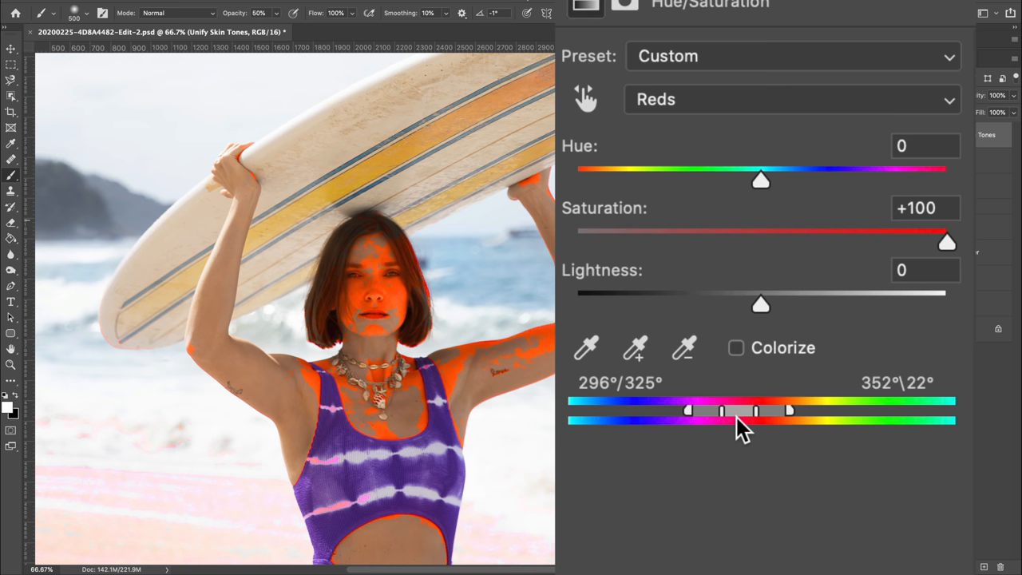
drag(723, 410, 747, 410)
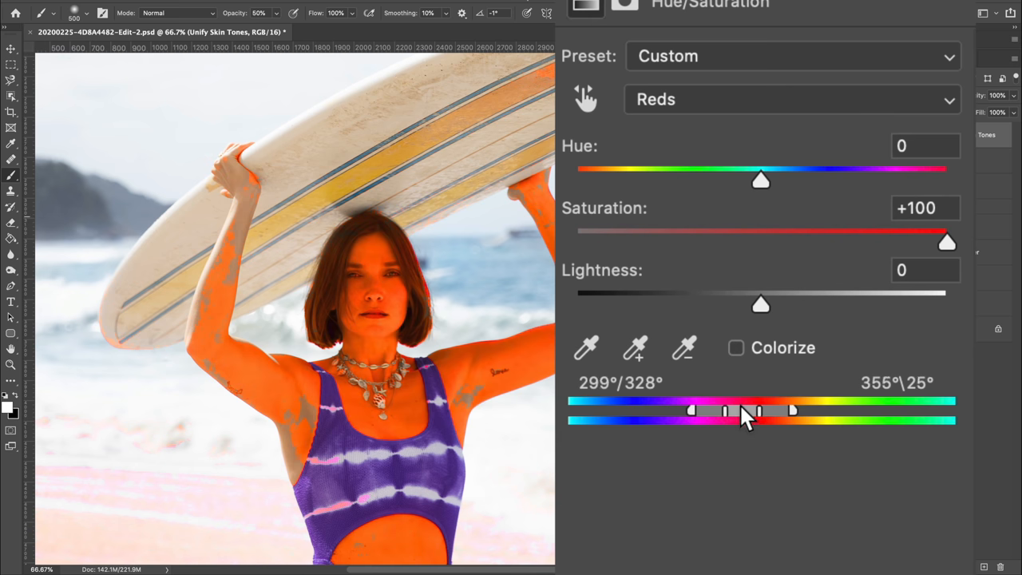
drag(746, 411, 739, 411)
text(0)
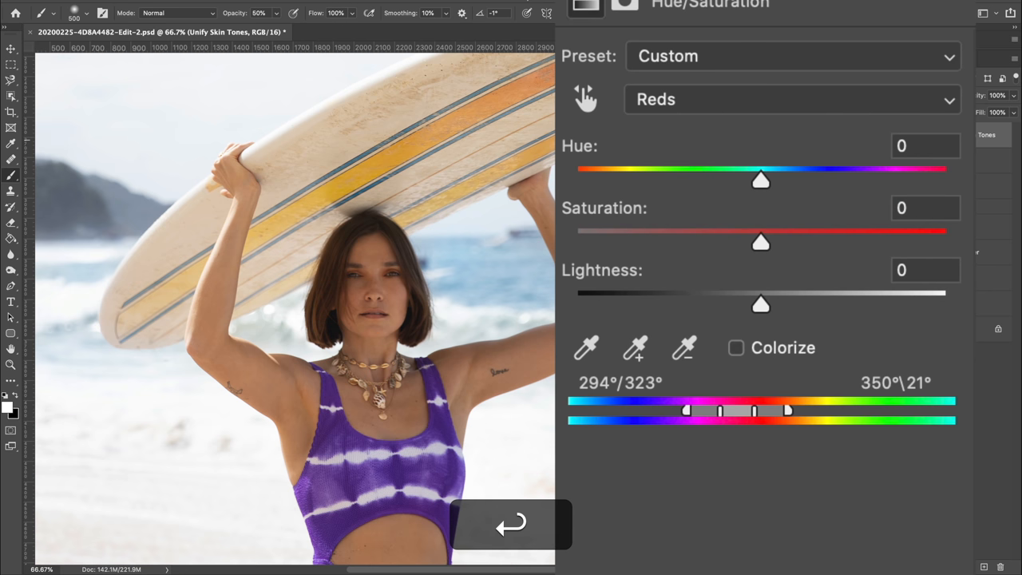
- Shift the Reds hue to +12
drag(760, 180, 774, 179)
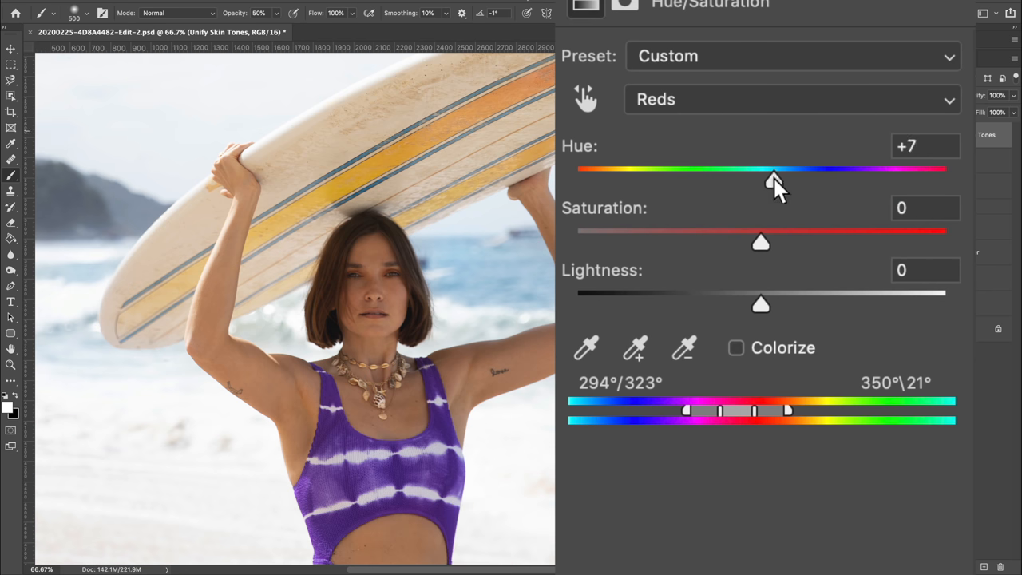
drag(772, 177, 783, 177)
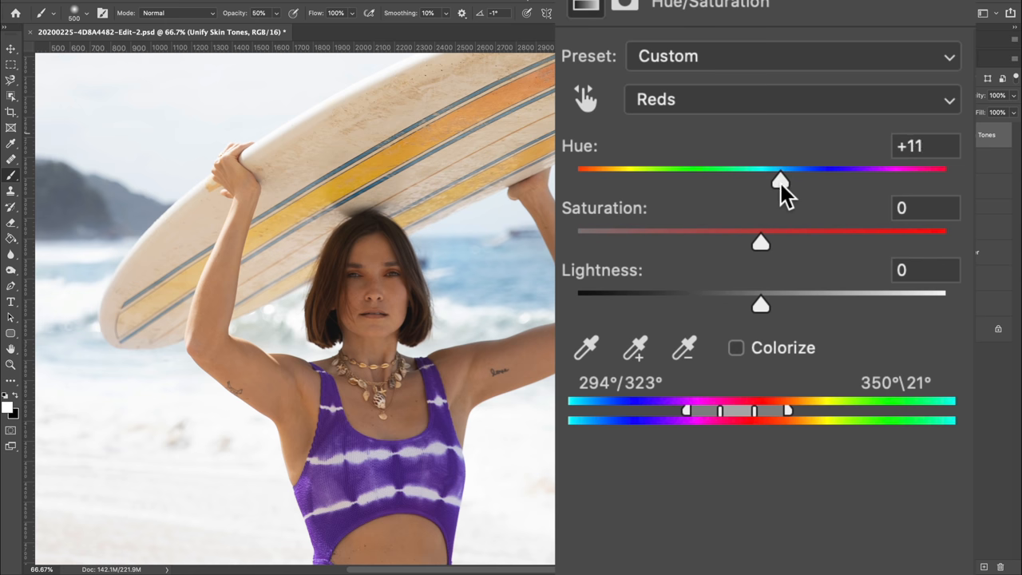
drag(781, 177, 783, 178)
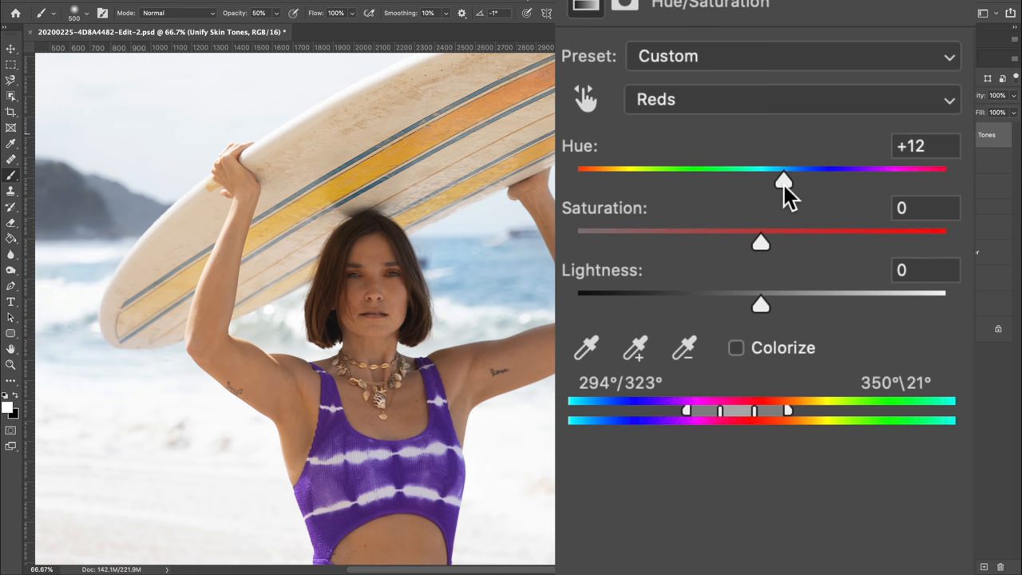
- Fit the Yellows range to the skin with hue -8, then invert the layer mask to black
click(790, 99)
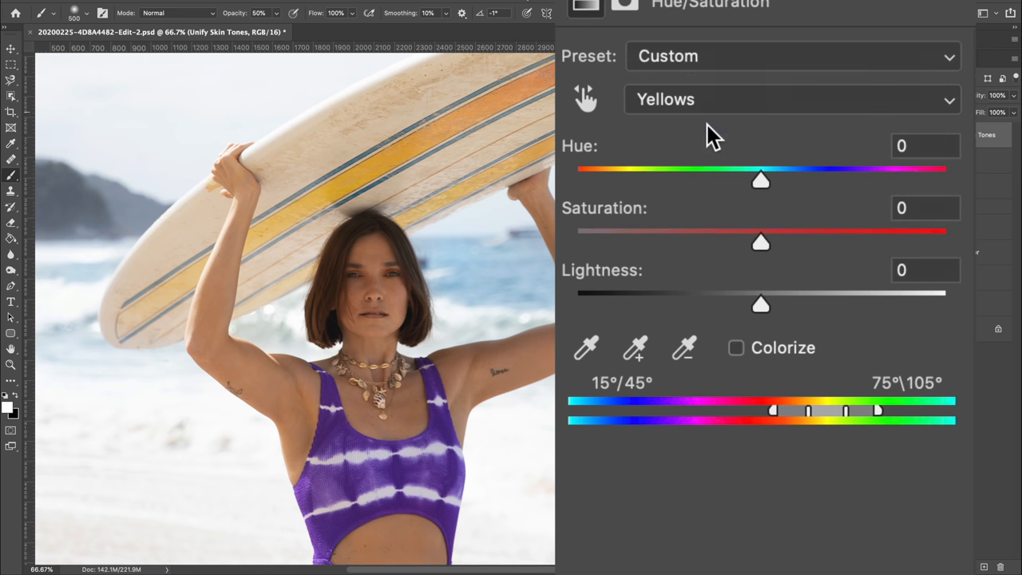
drag(760, 242, 947, 242)
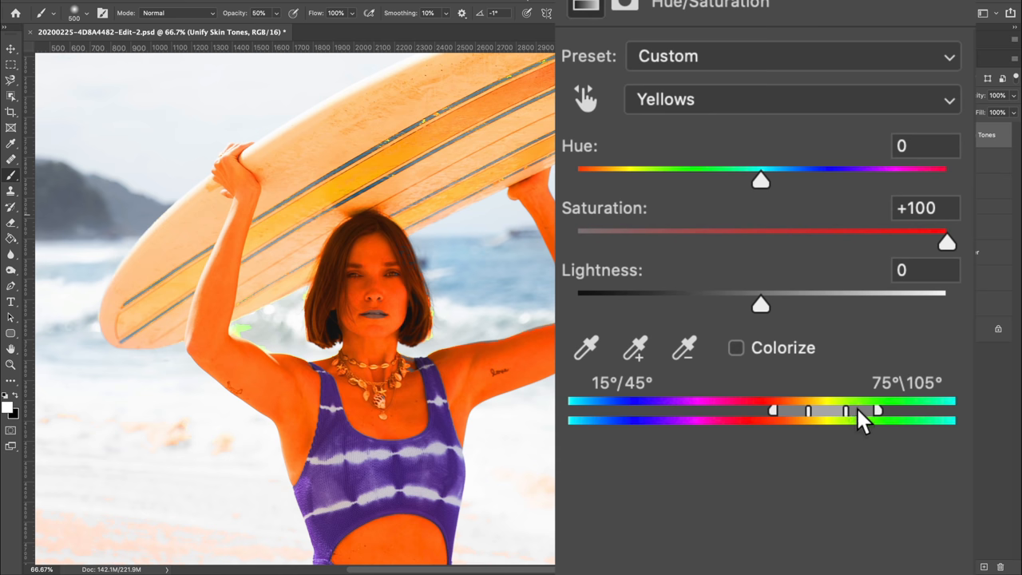
drag(855, 410, 835, 411)
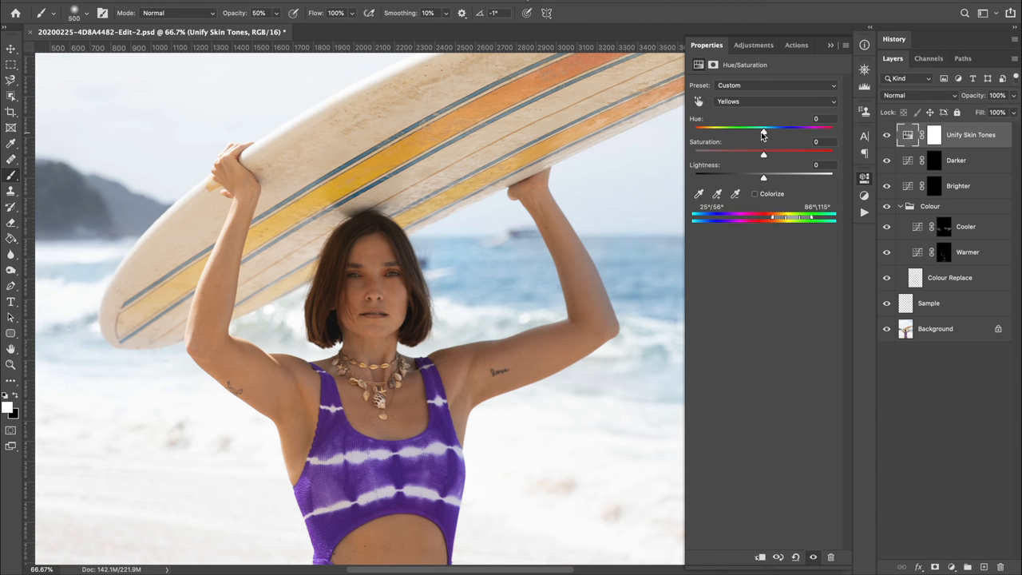
drag(763, 128, 758, 128)
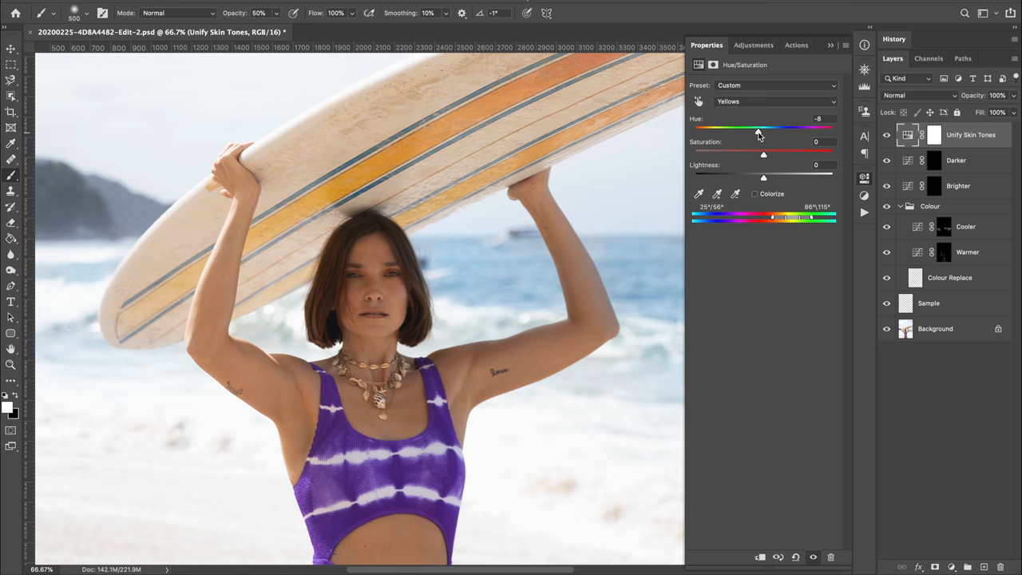
click(935, 134)
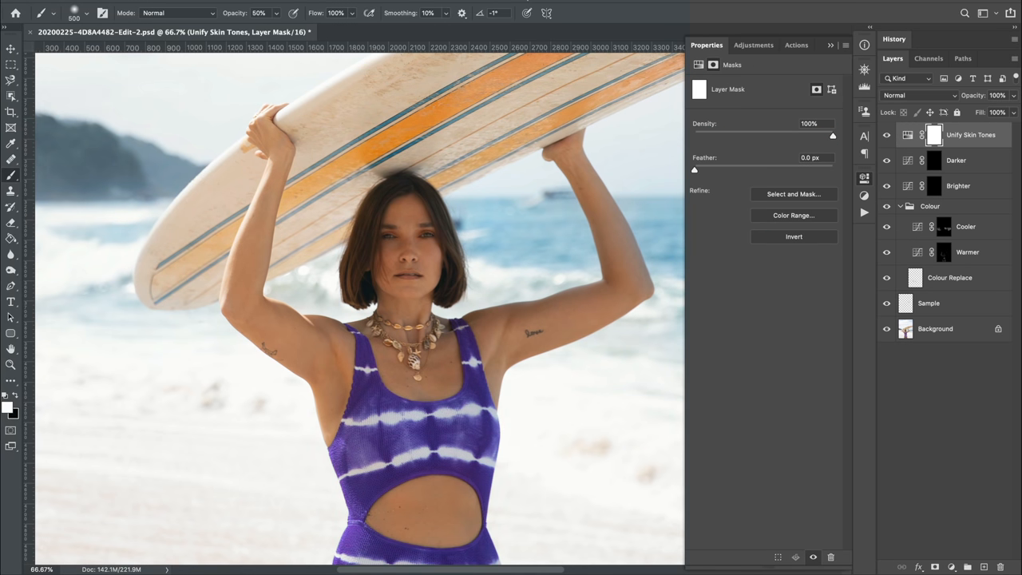
click(794, 236)
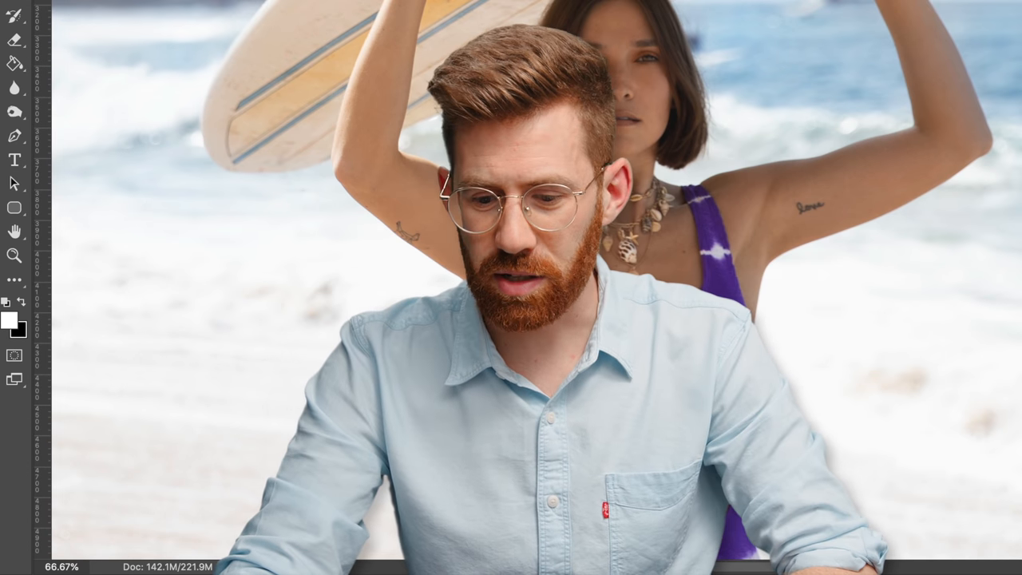
scroll(down, 3)
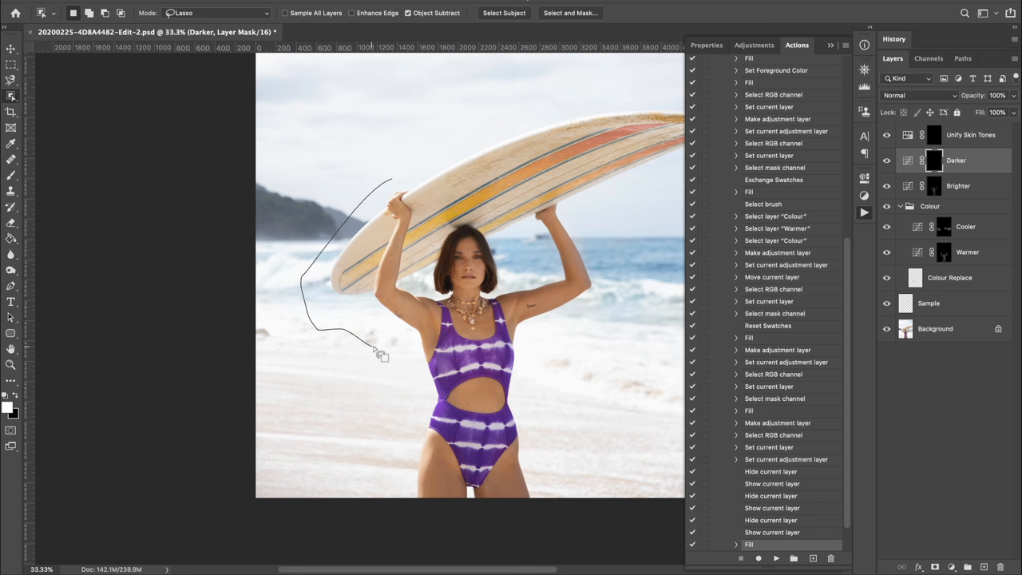
- Lasso a freehand area left of the subject's raised arm
drag(368, 351, 615, 279)
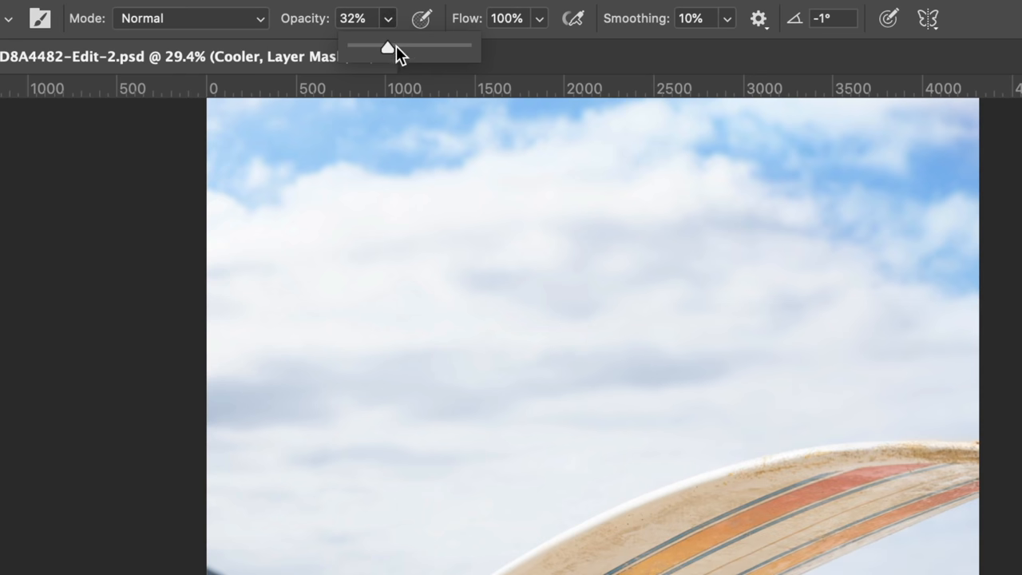
- Lower the brush opacity to 32%
drag(387, 47, 391, 46)
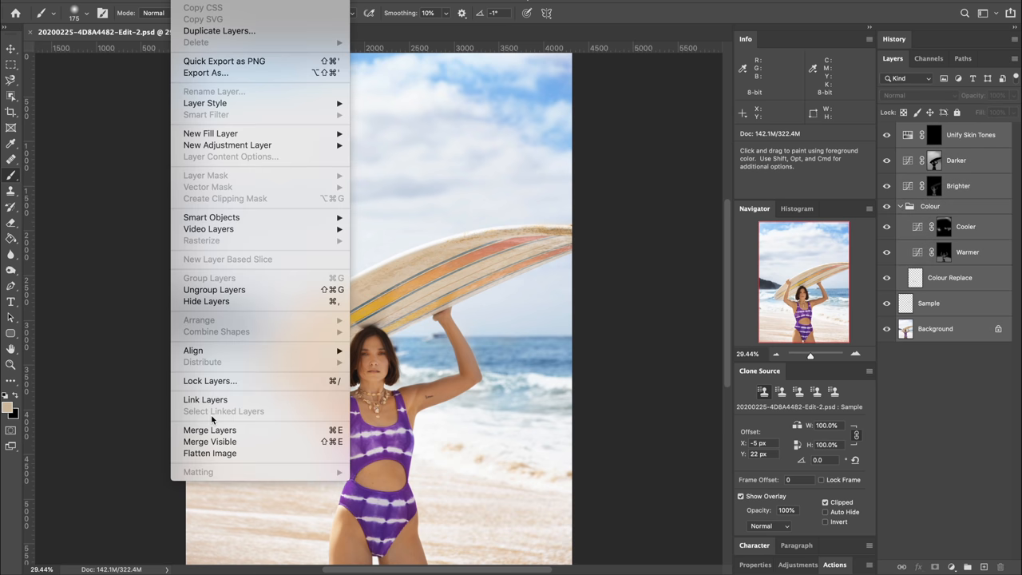
mouse_move(218, 456)
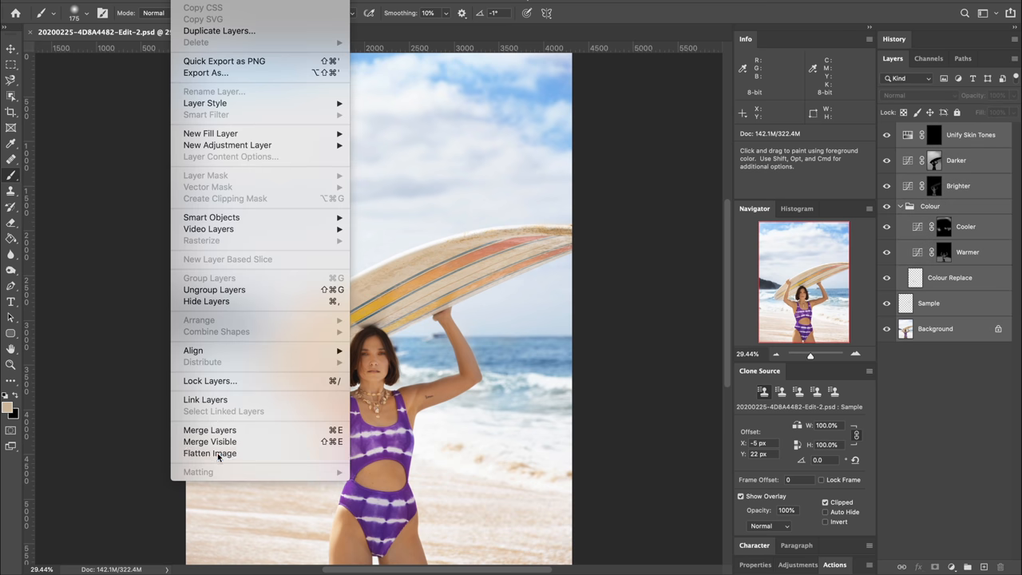